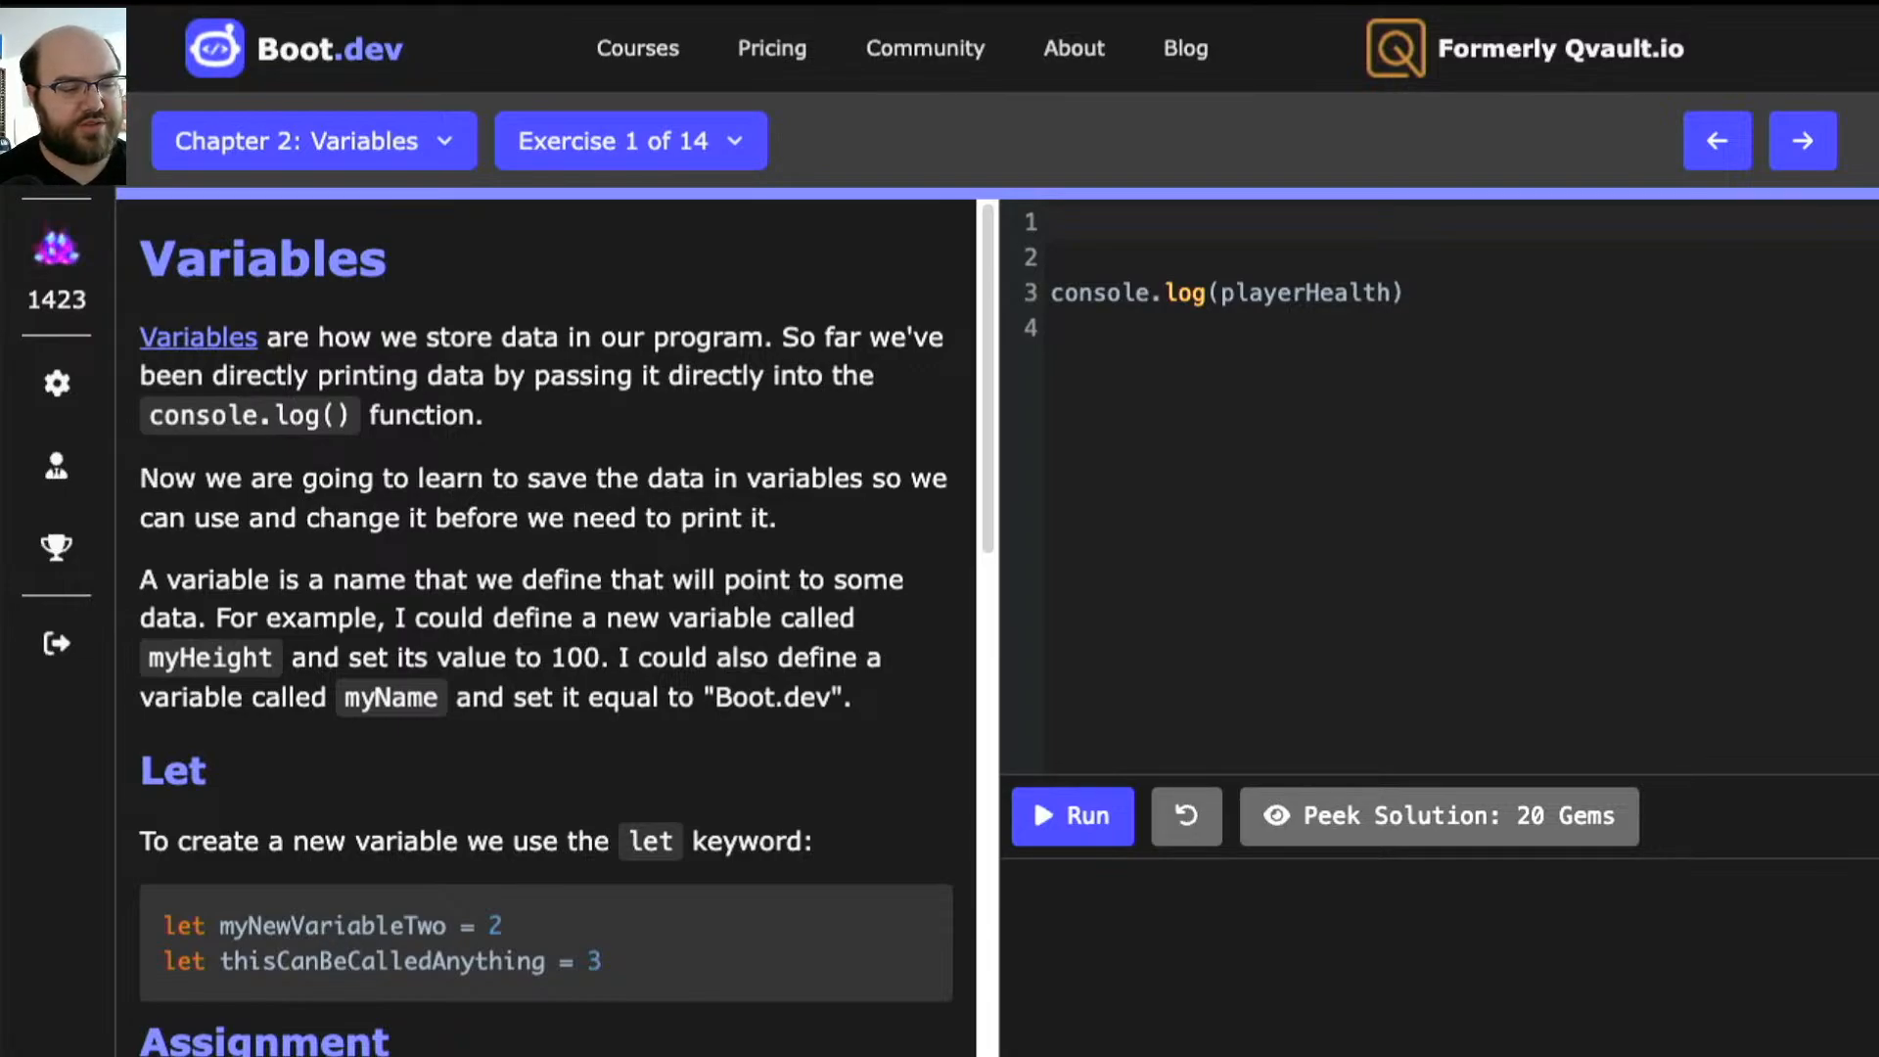
mouse_move(687, 594)
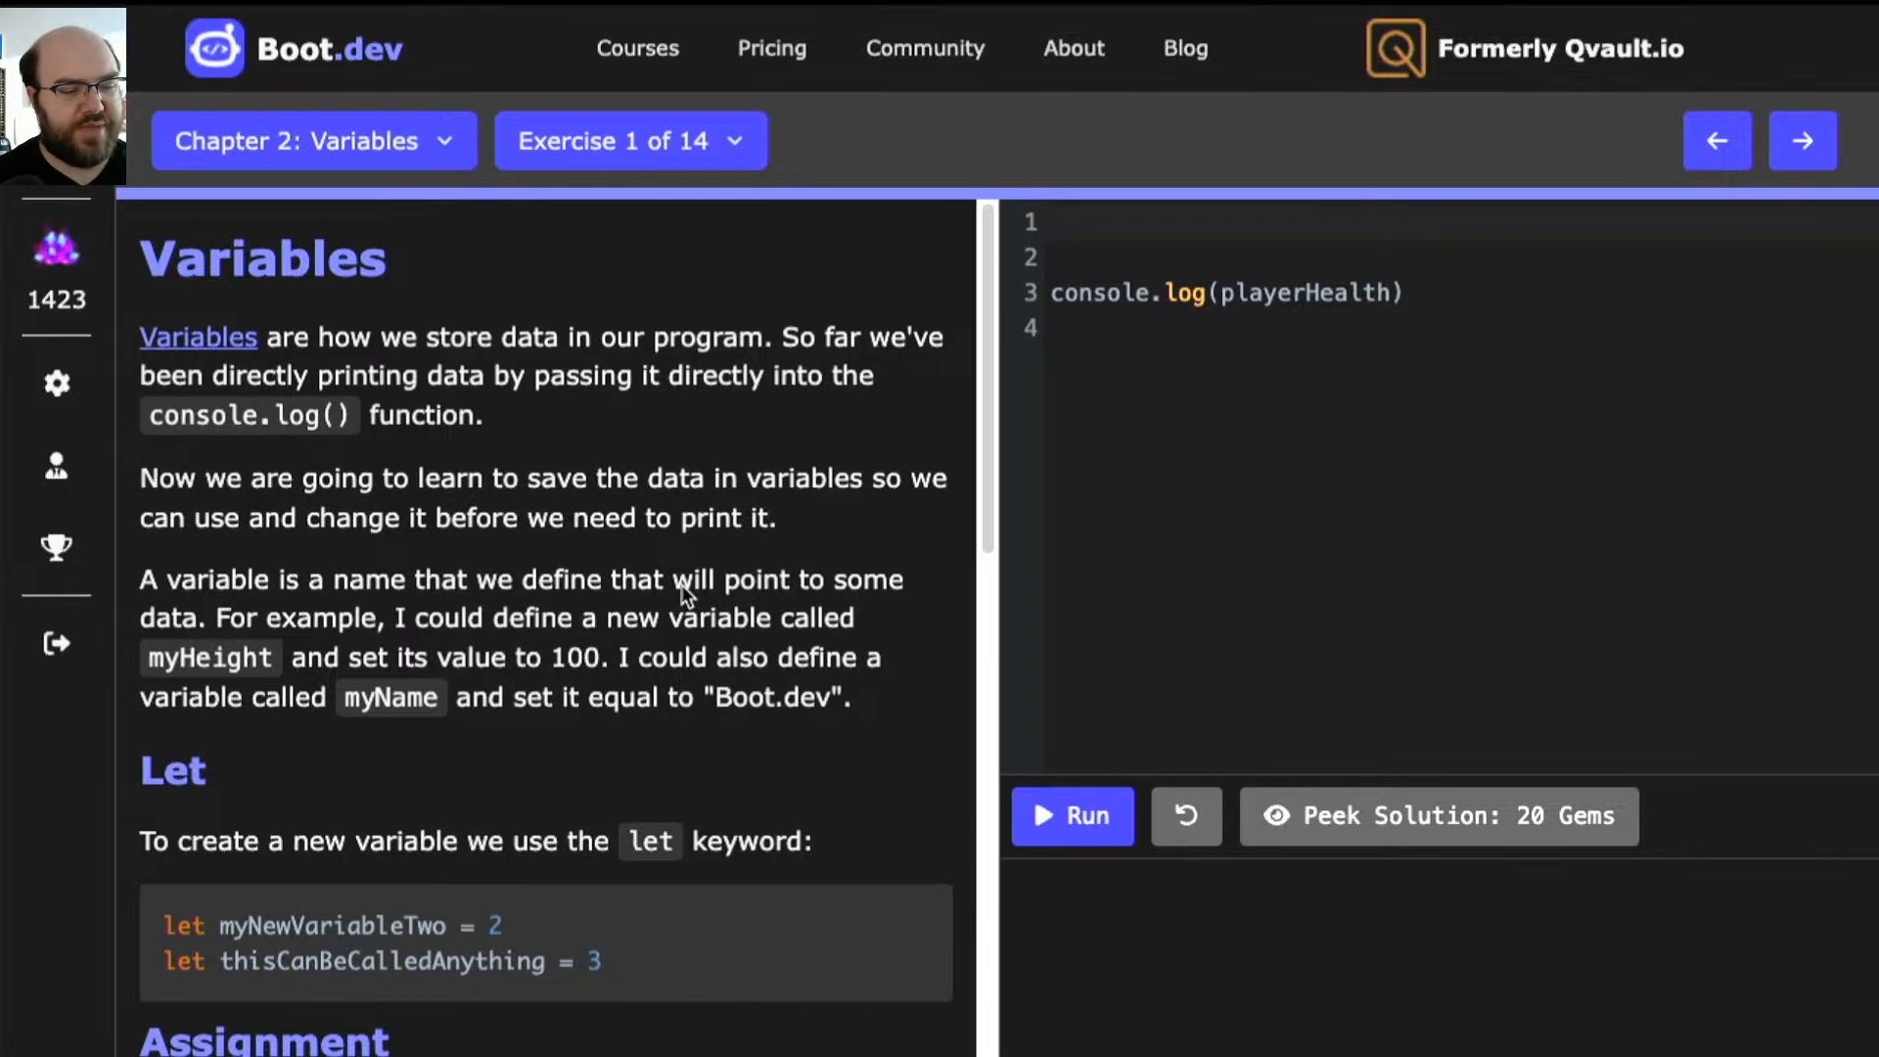
mouse_move(243, 814)
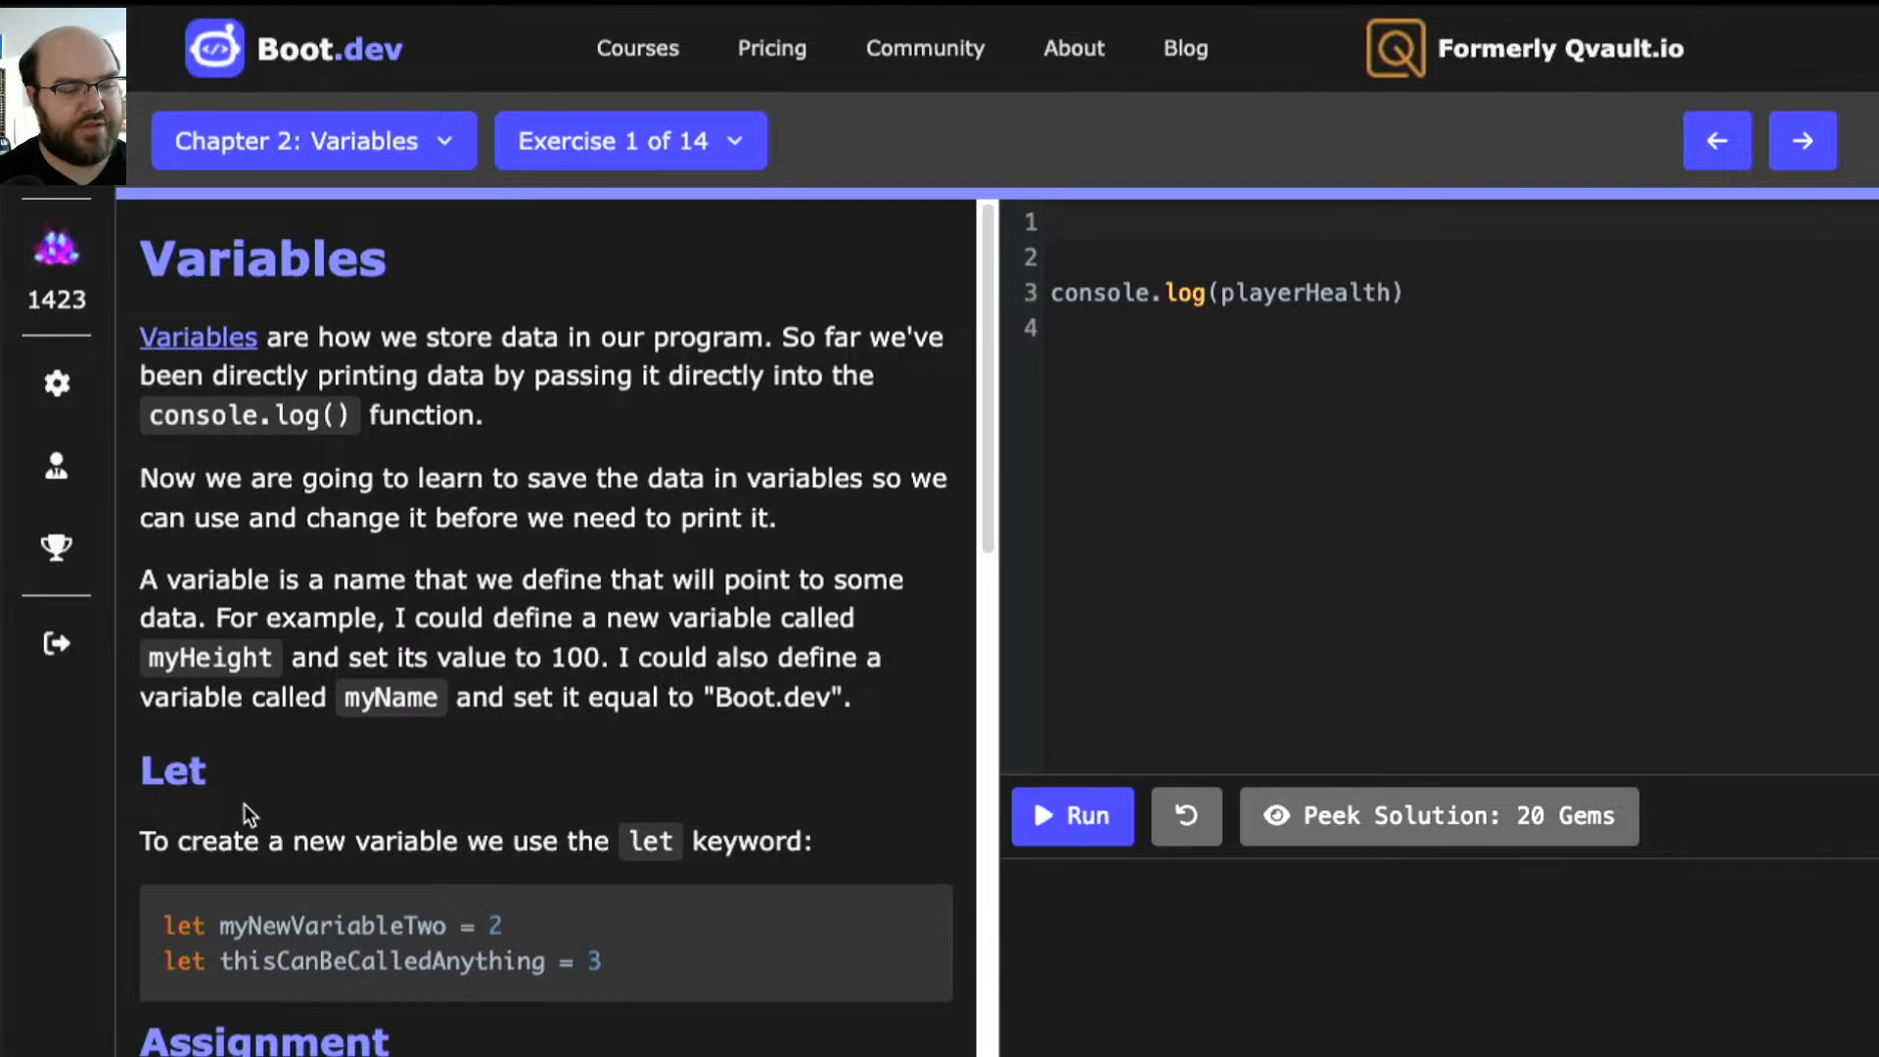
mouse_move(159, 790)
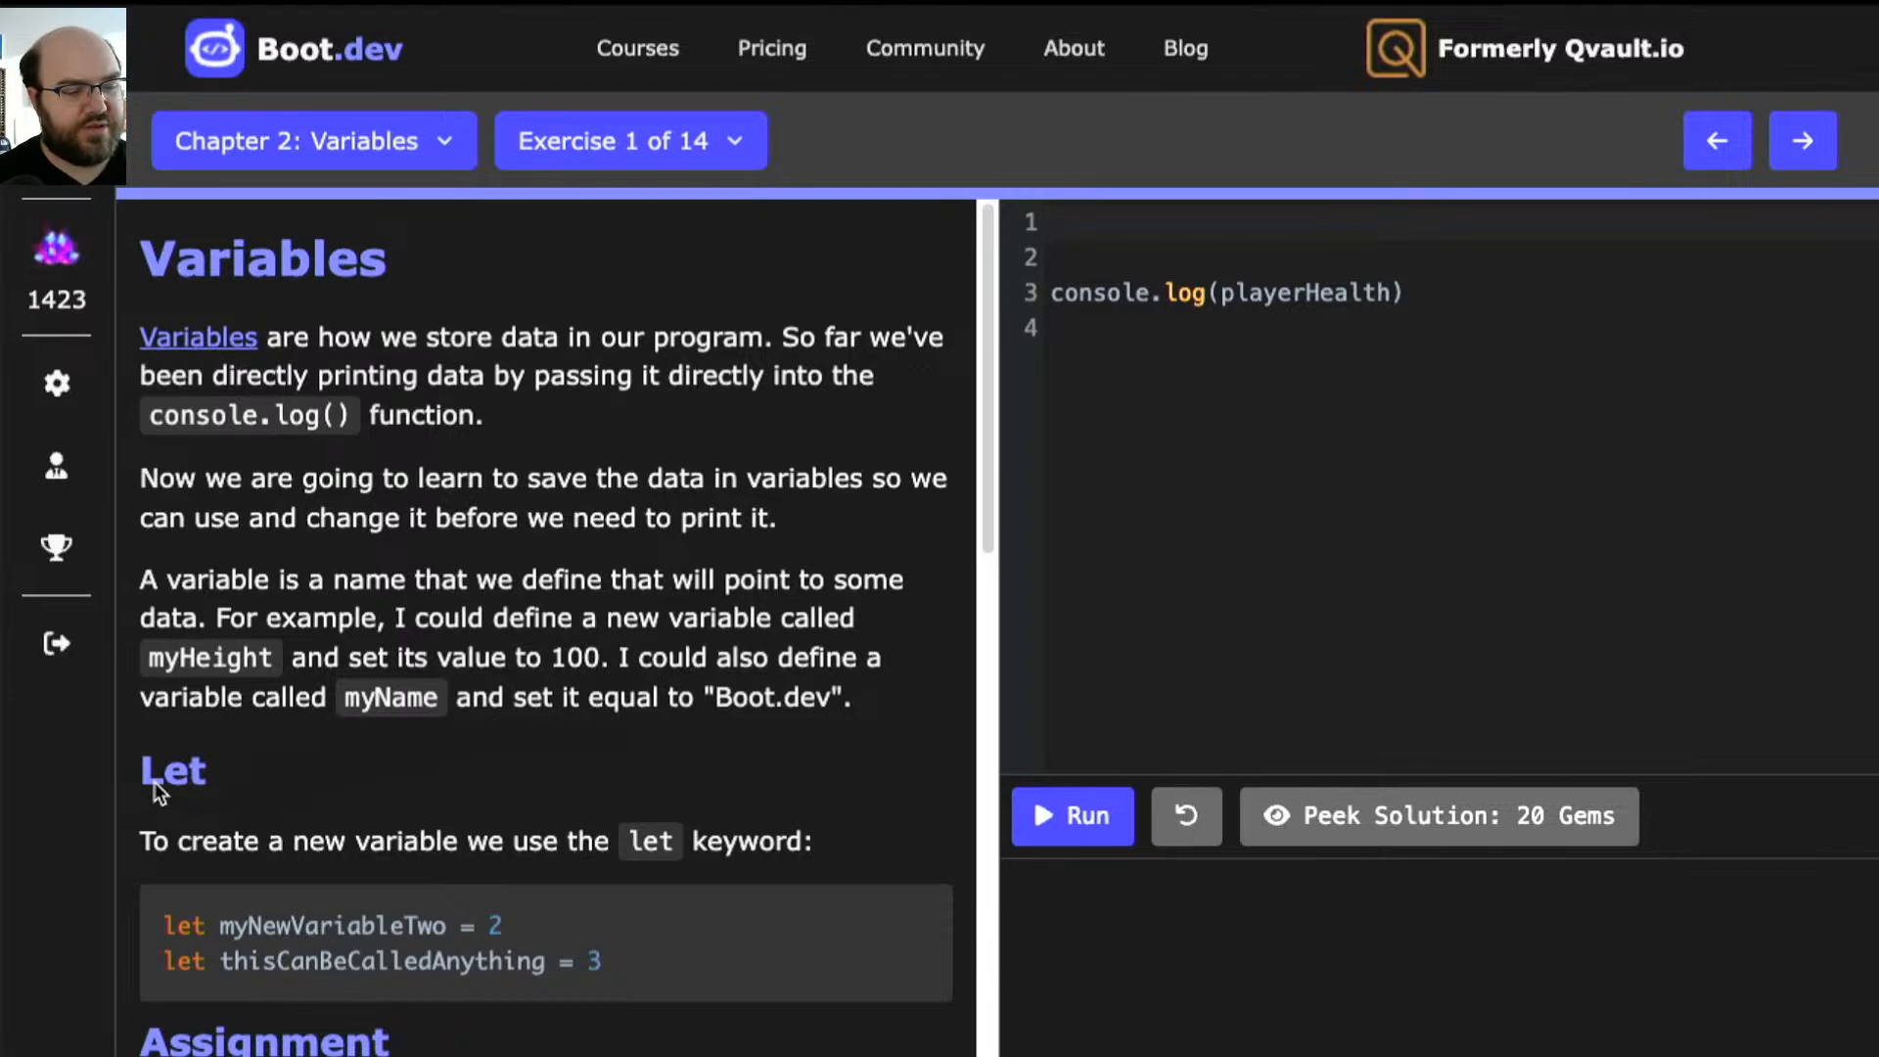
mouse_move(540, 761)
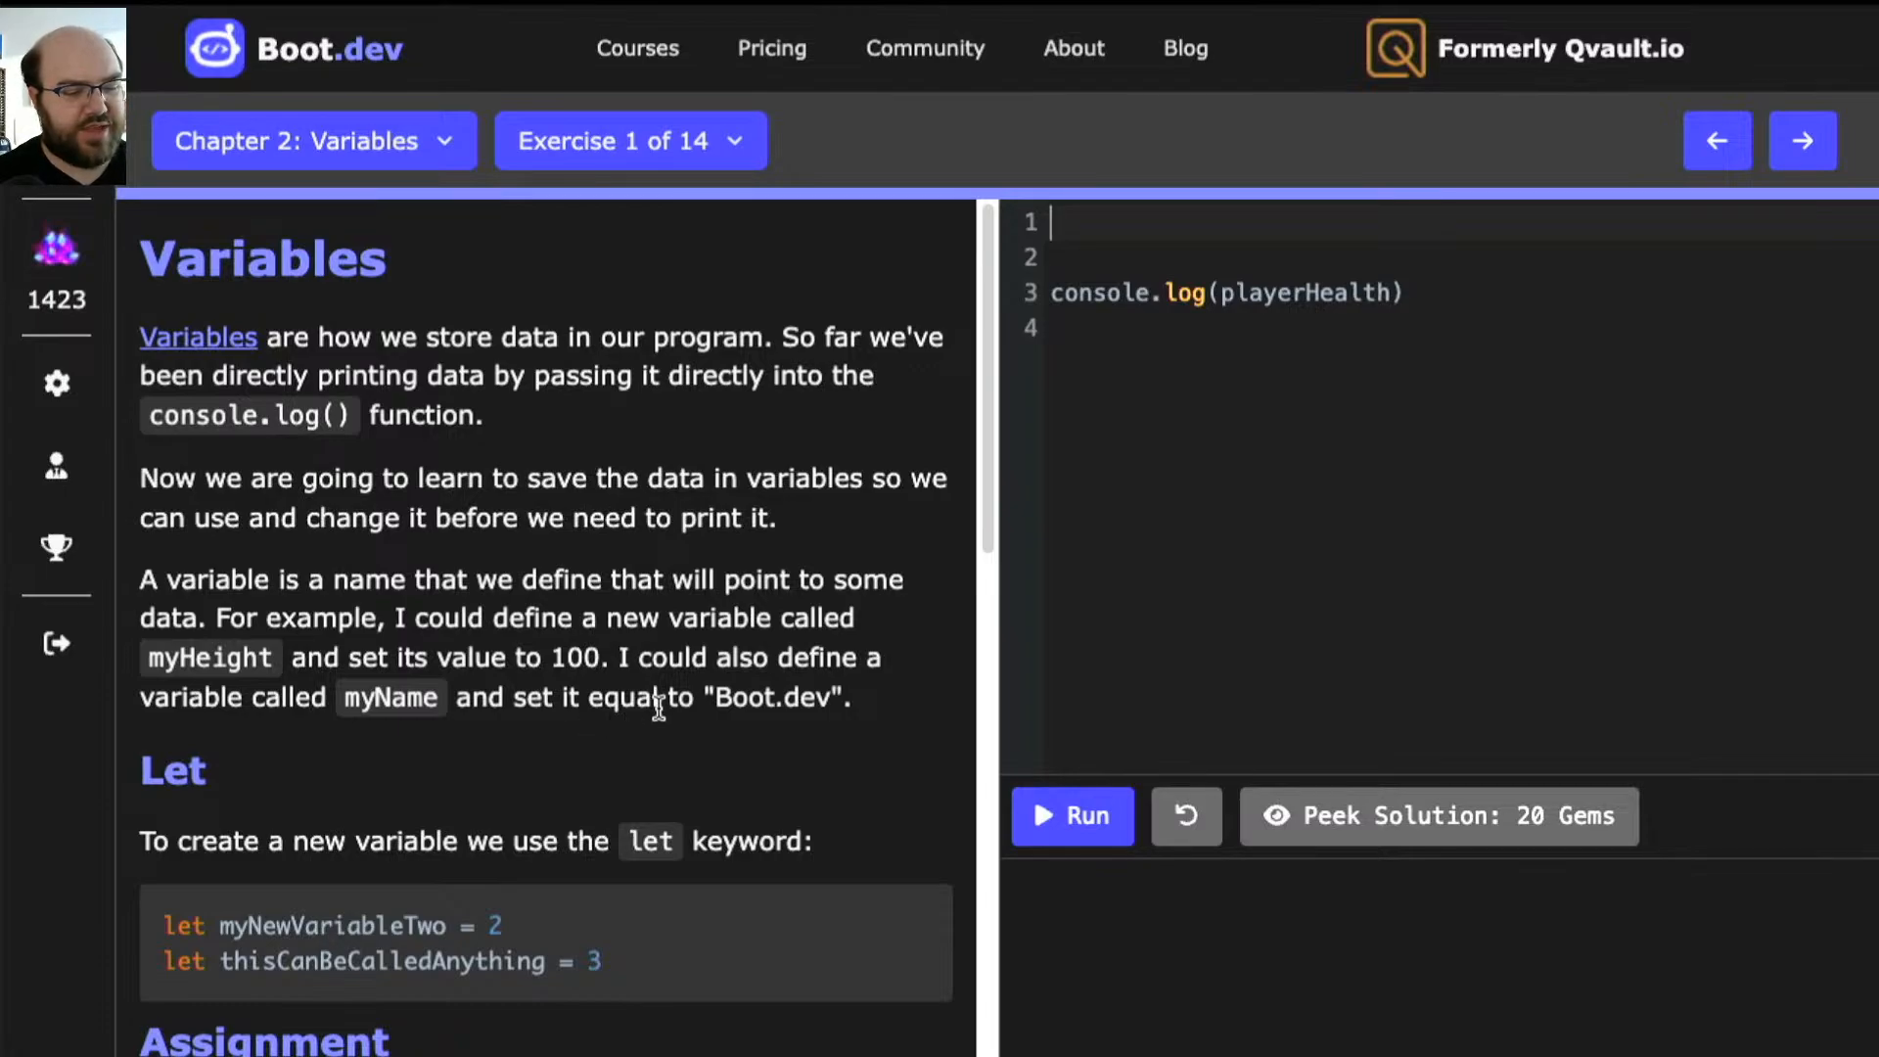
mouse_move(673, 700)
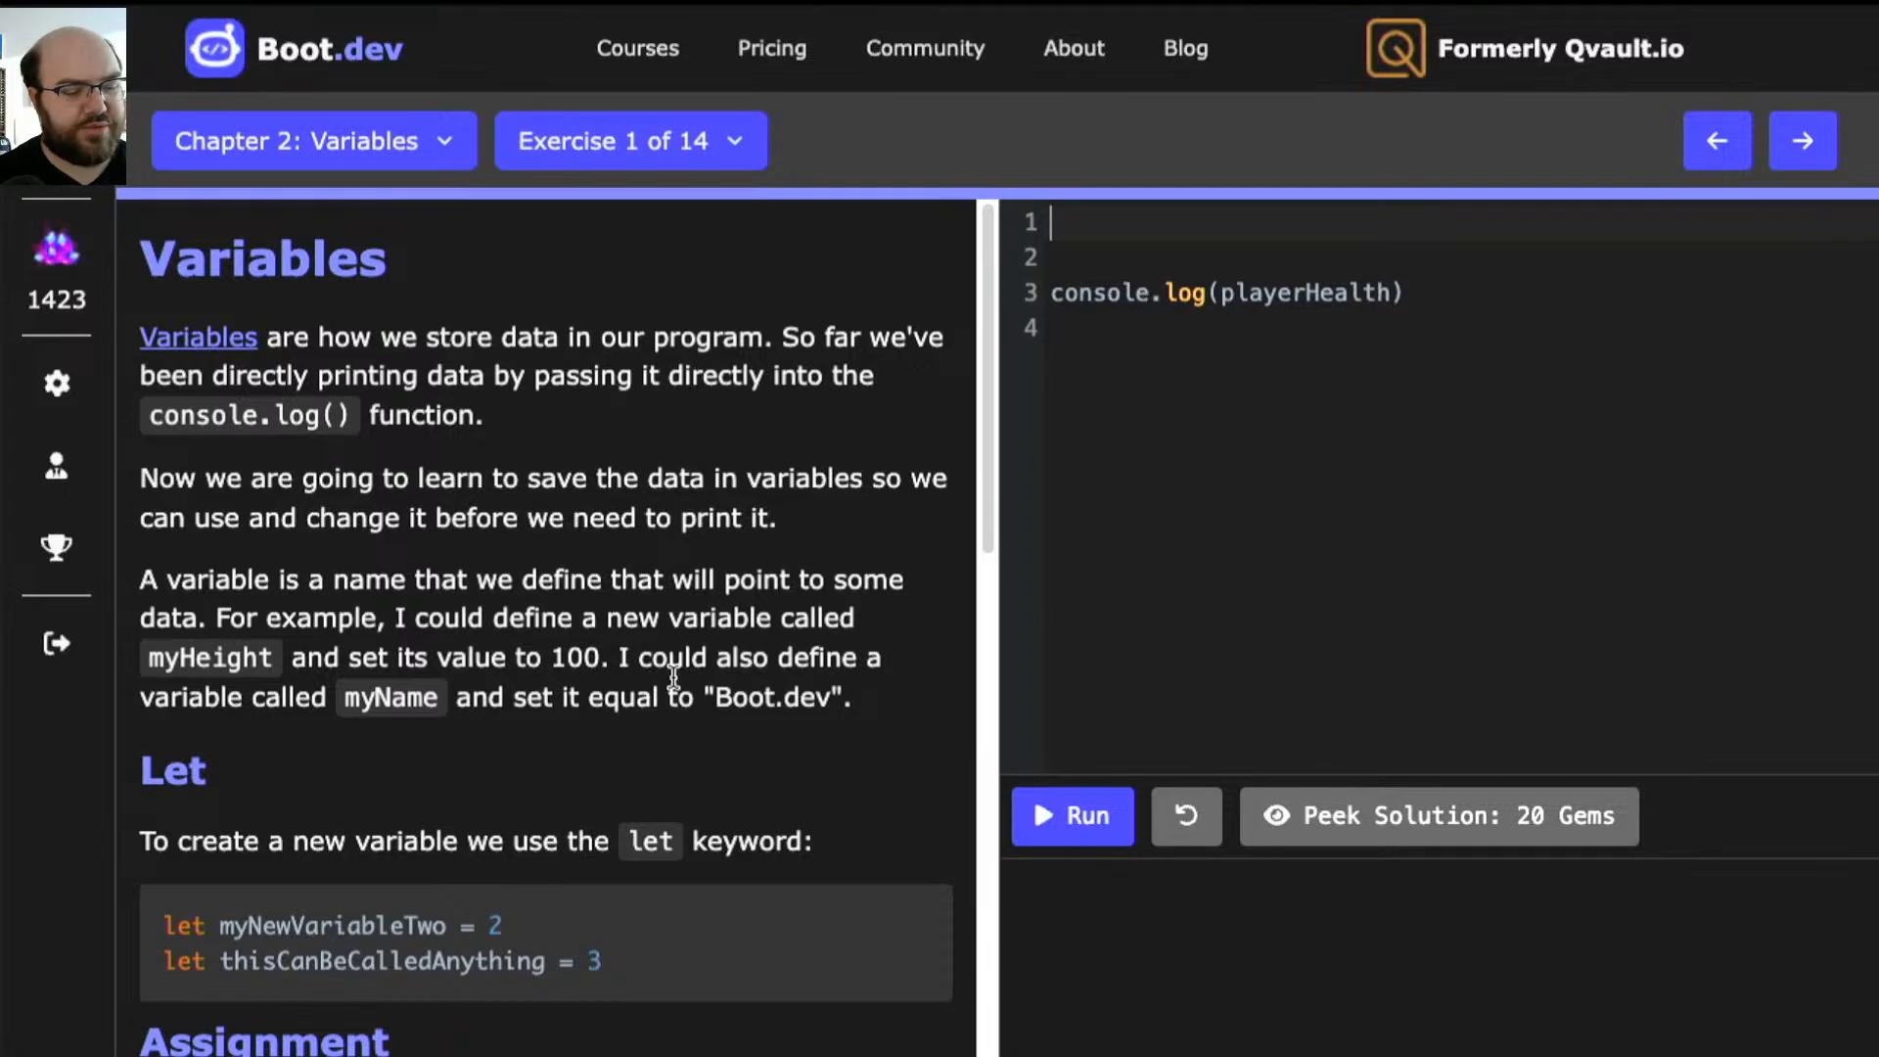
- Scroll the lesson panel down to the Assignment asking for playerHealth set to 1000
scroll("down", 3)
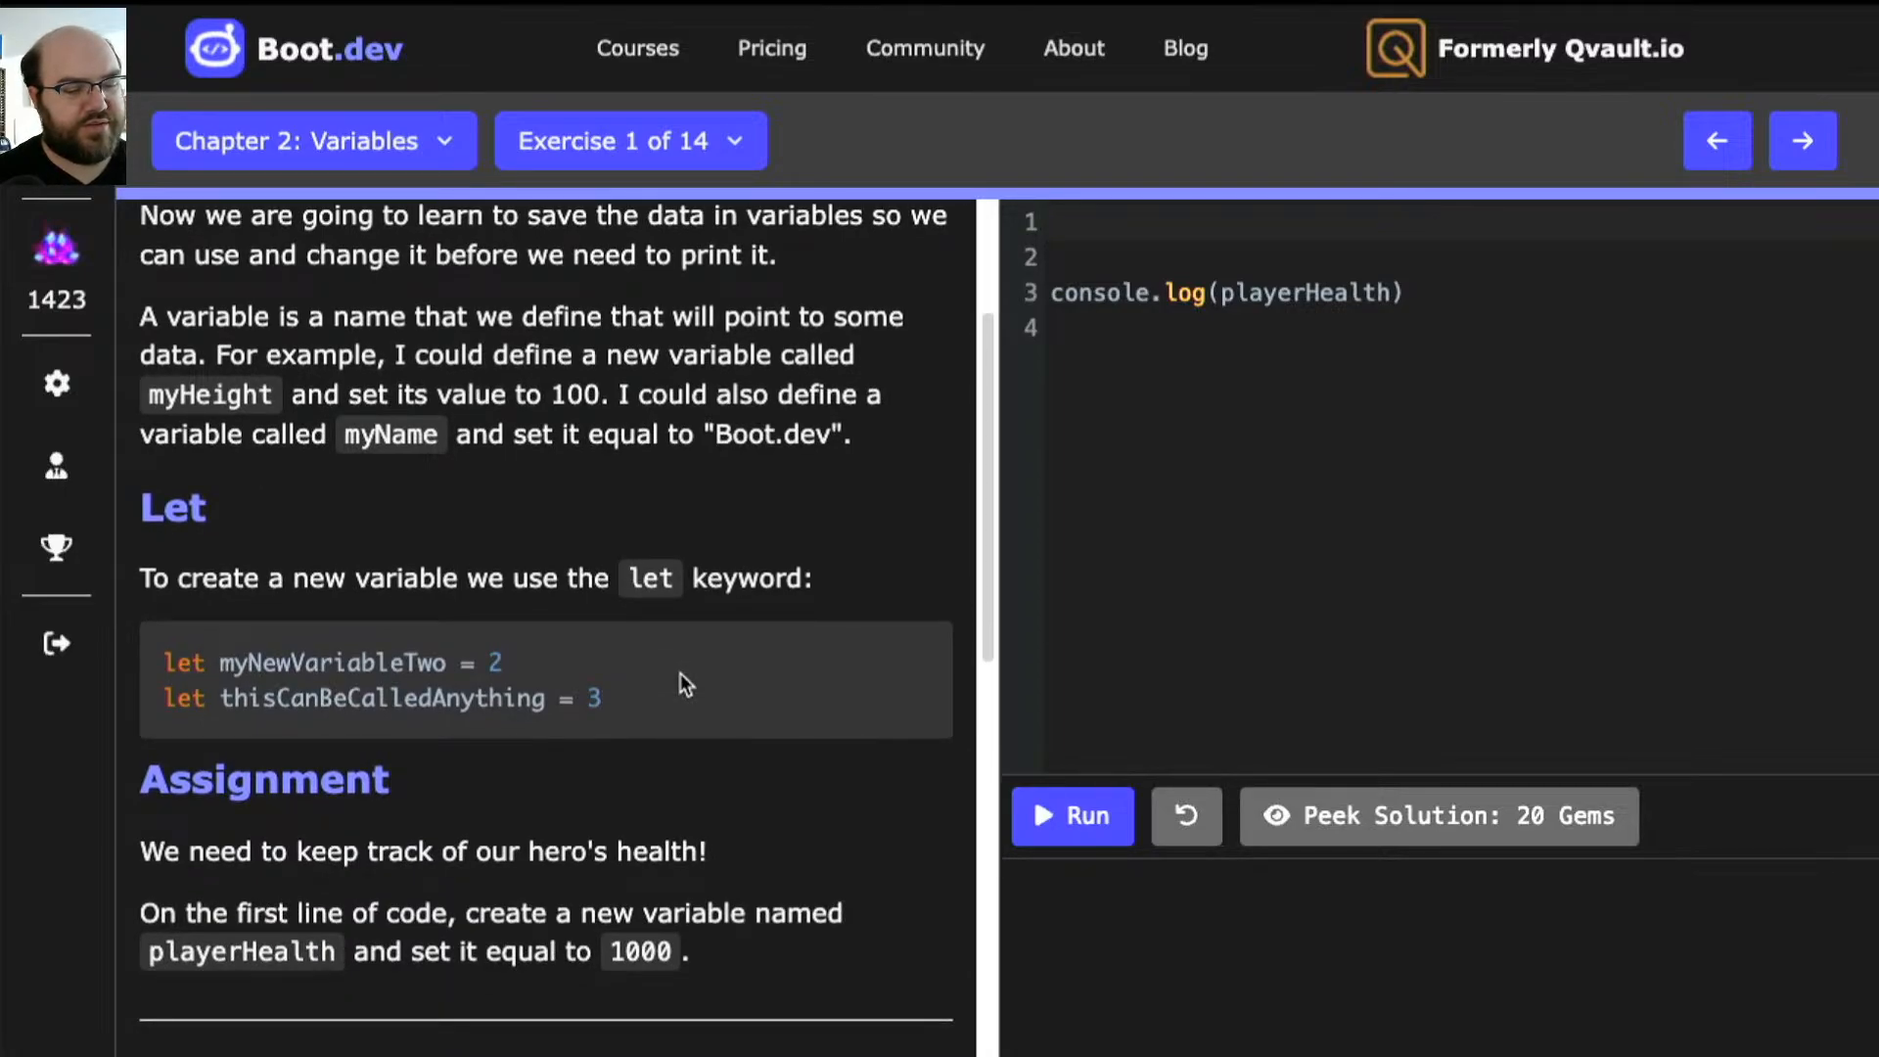
mouse_move(1084, 164)
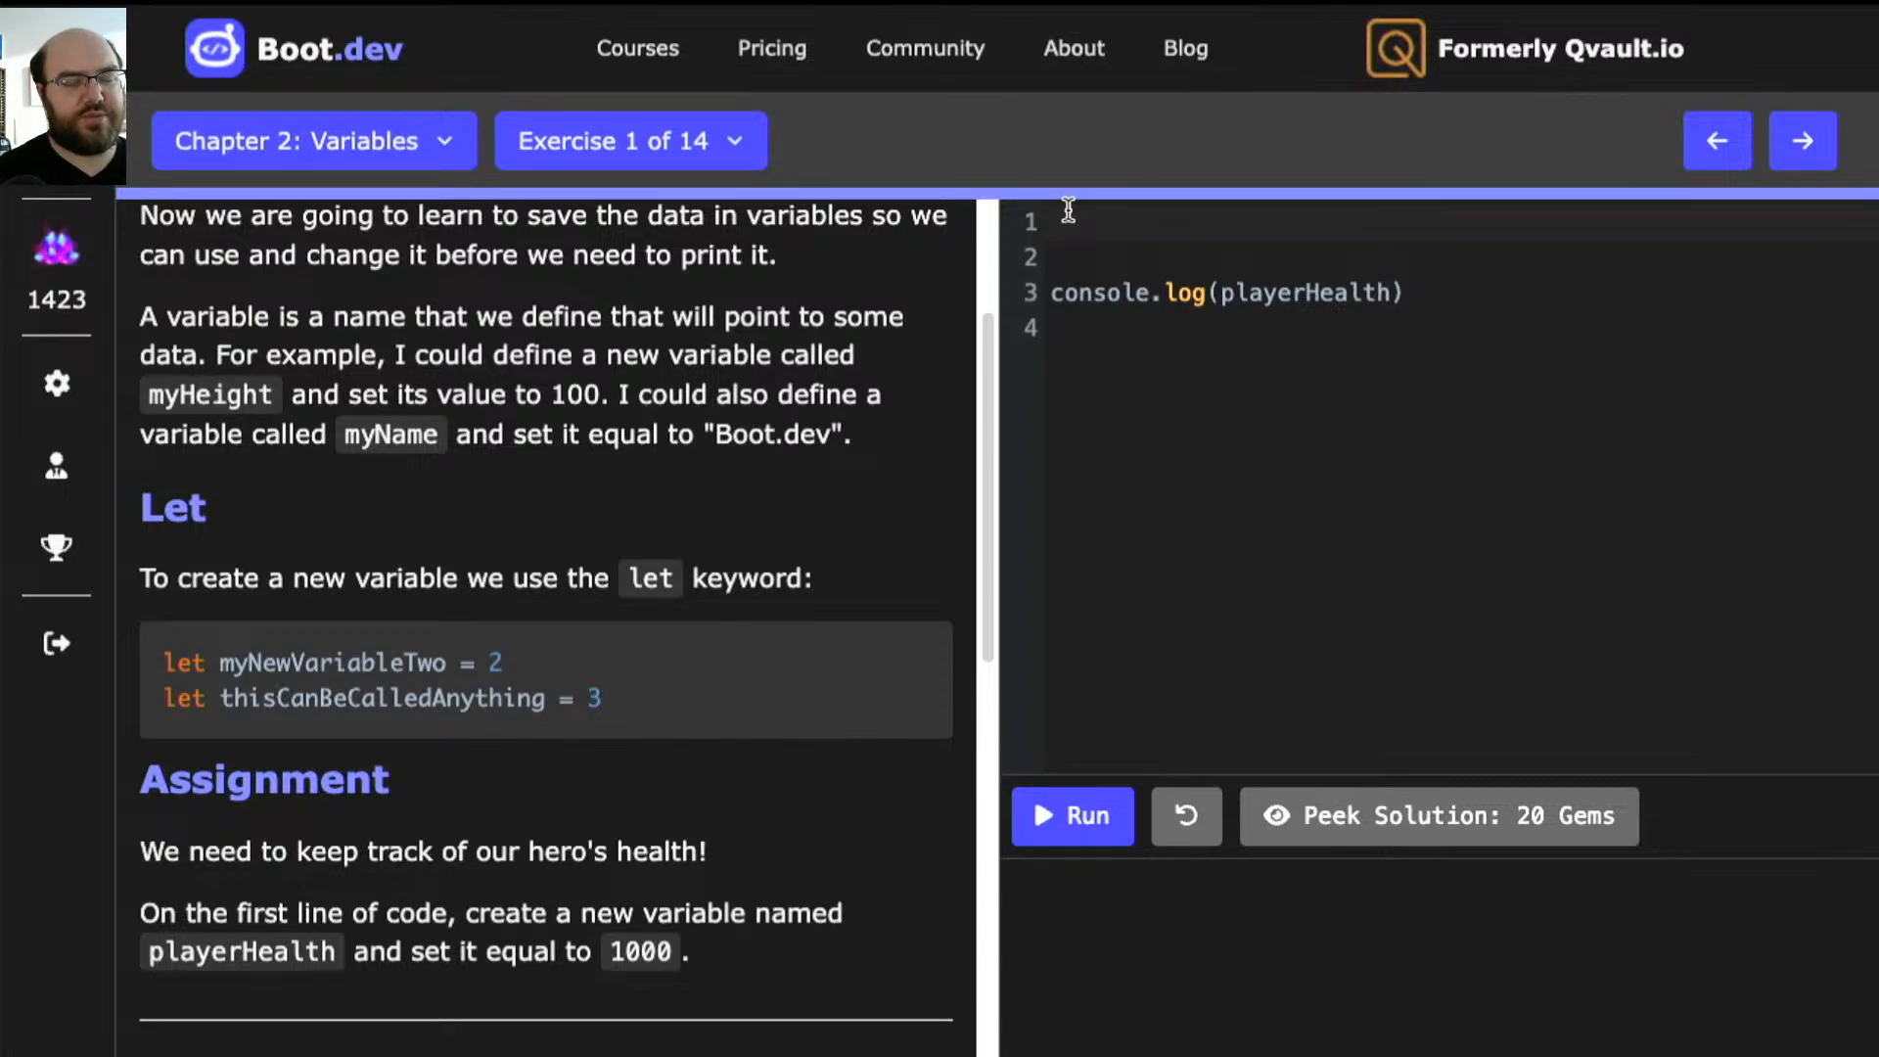
- Write 'let playerHealth = 1000' on line 1 of the editor
type("pla")
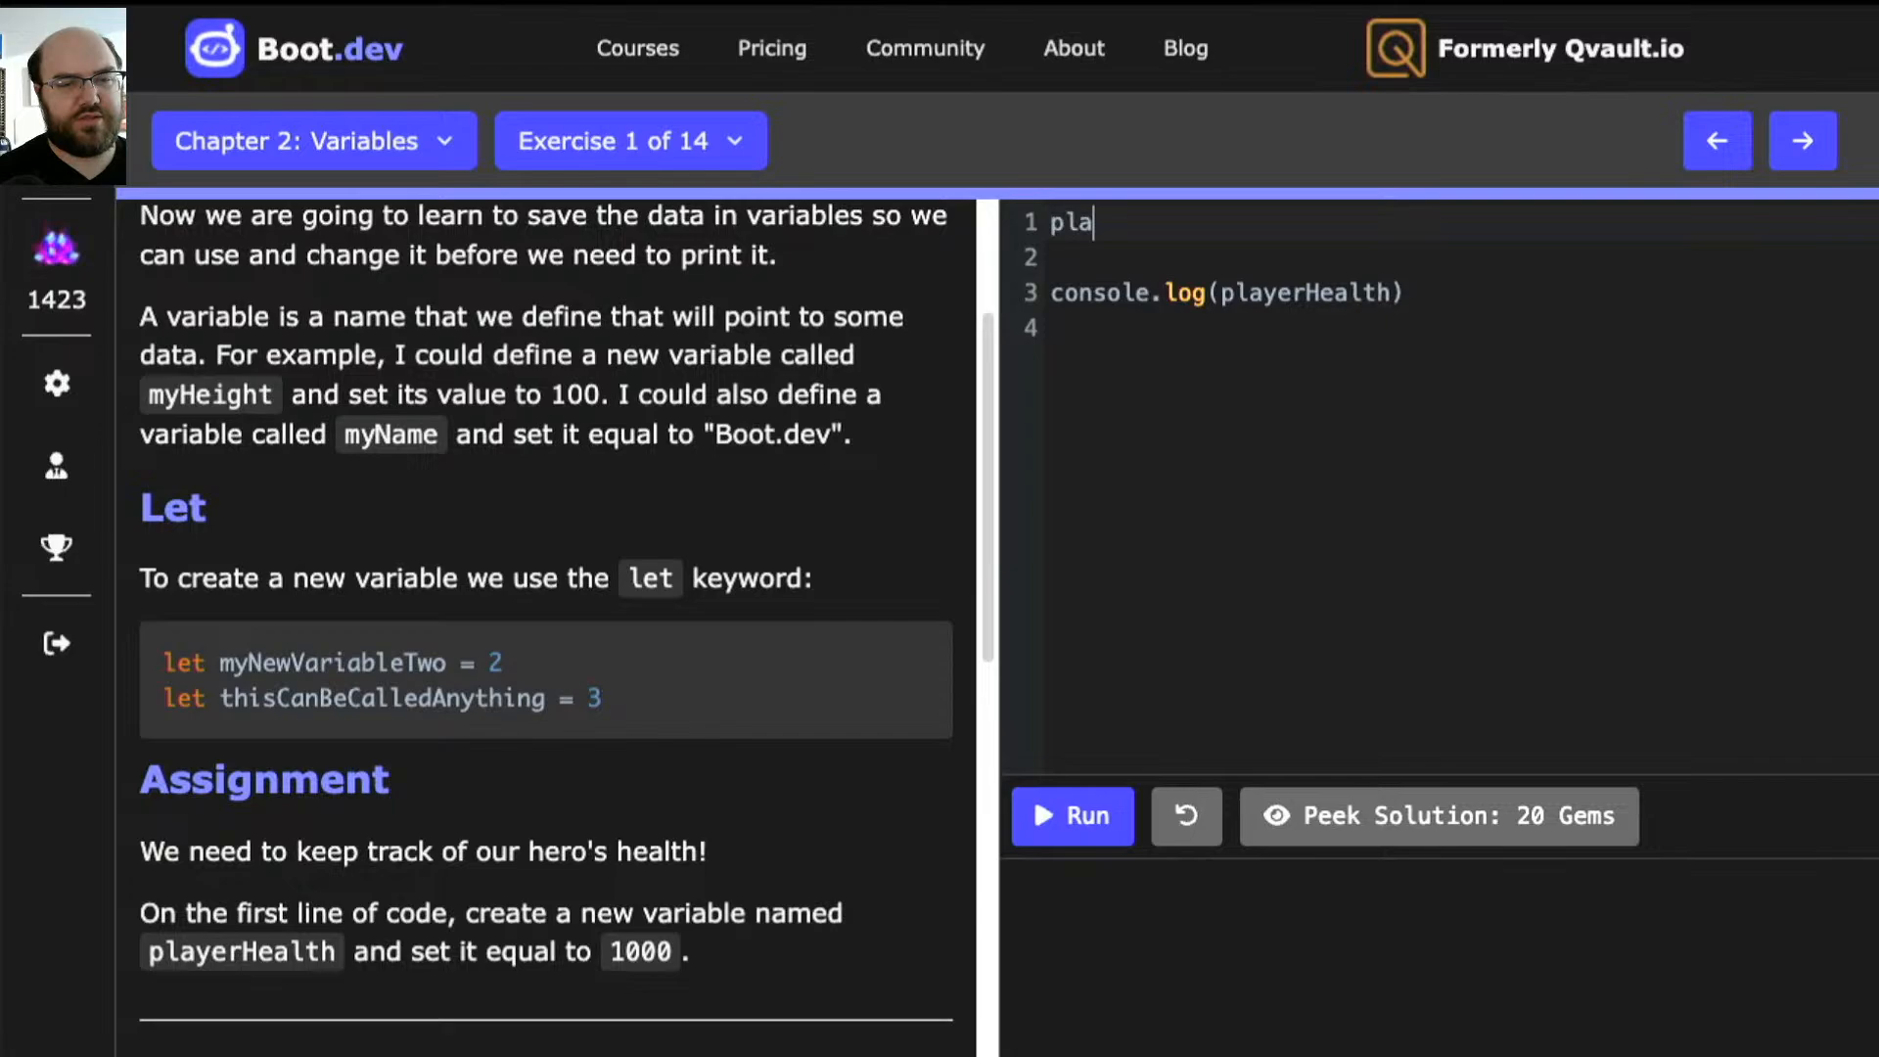
type("yerHealth")
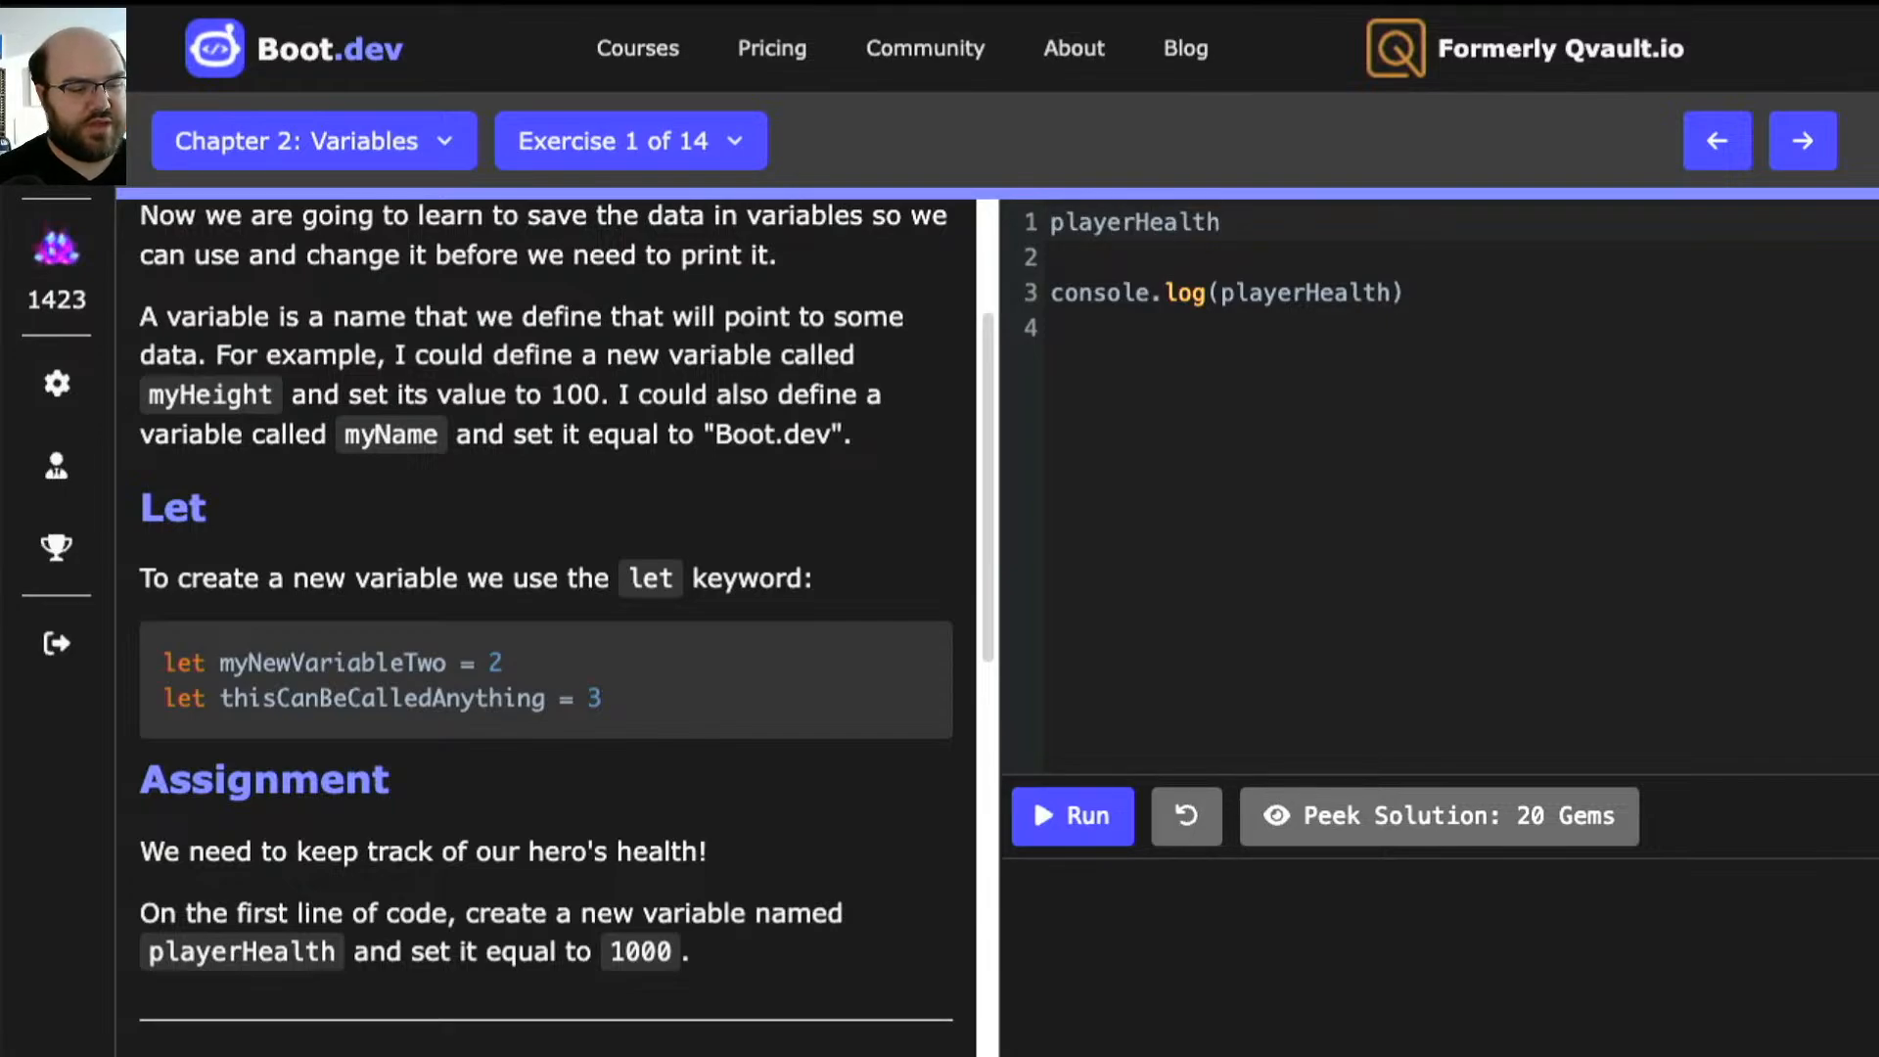
left_click(1058, 221)
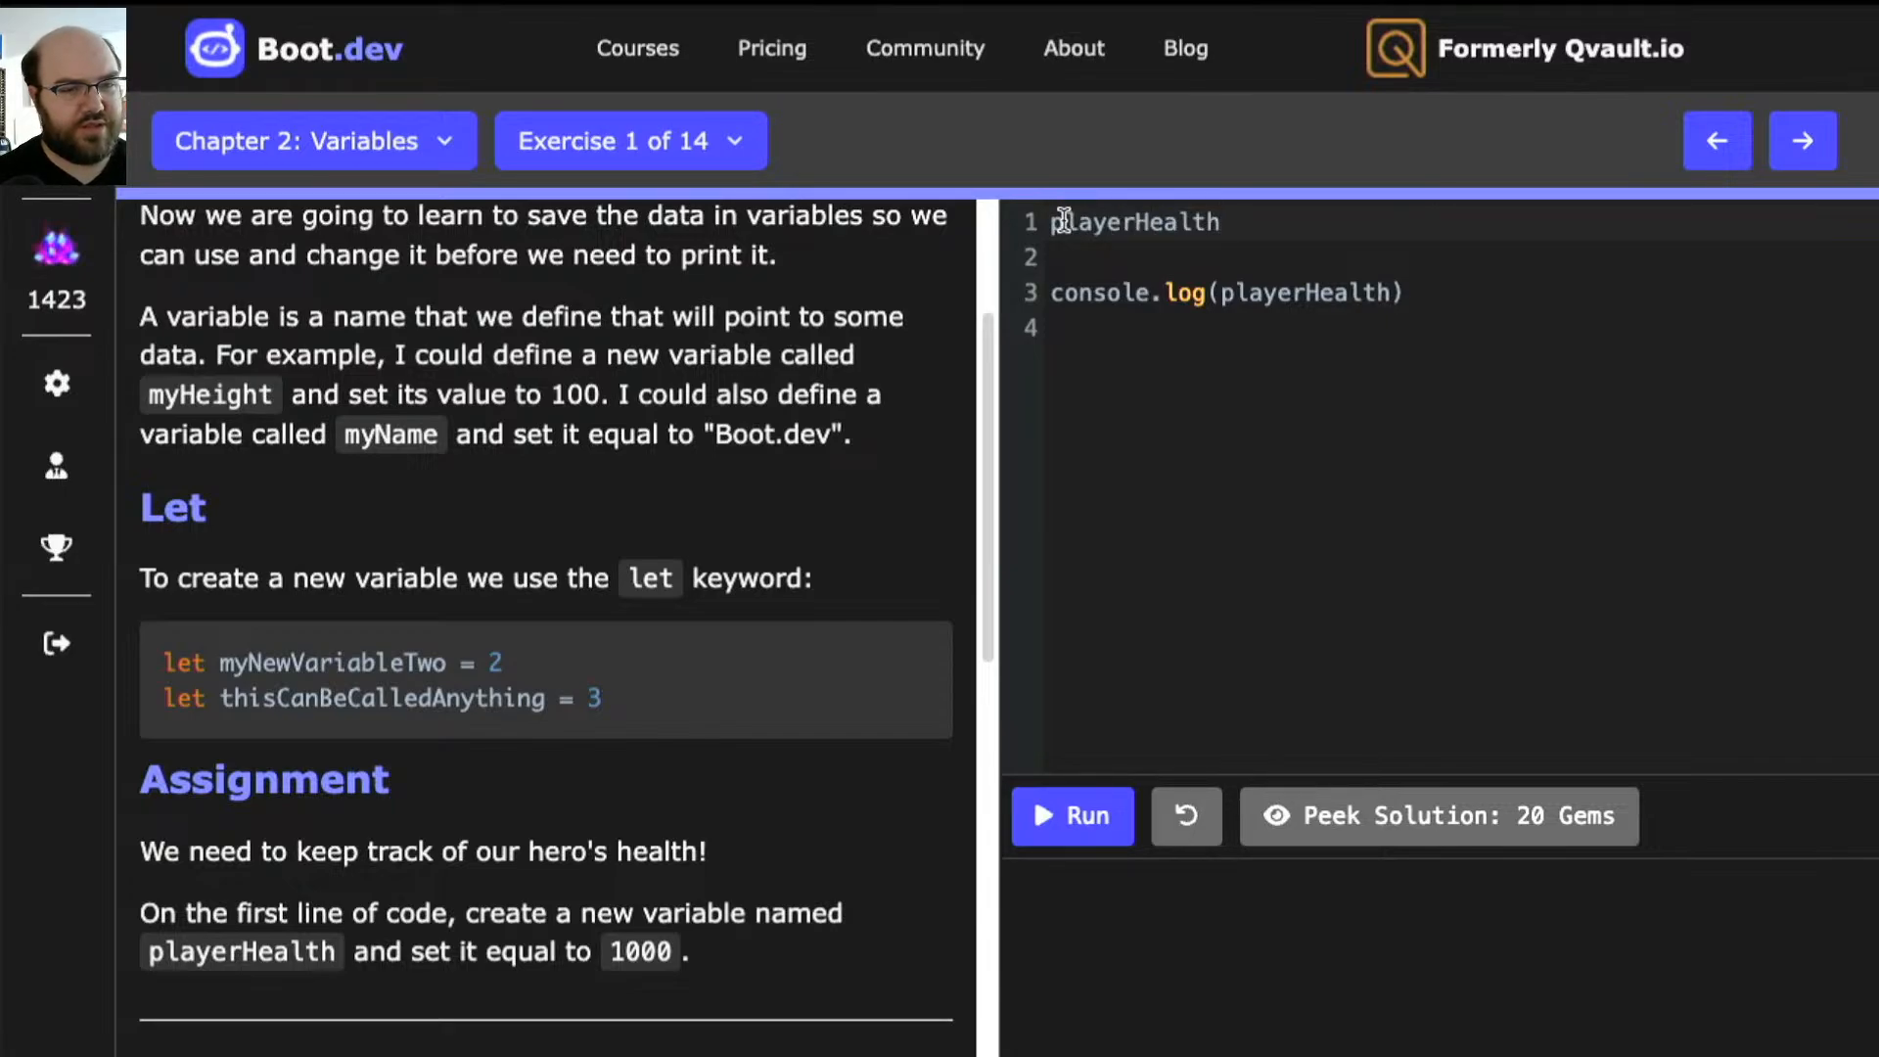
mouse_move(203, 663)
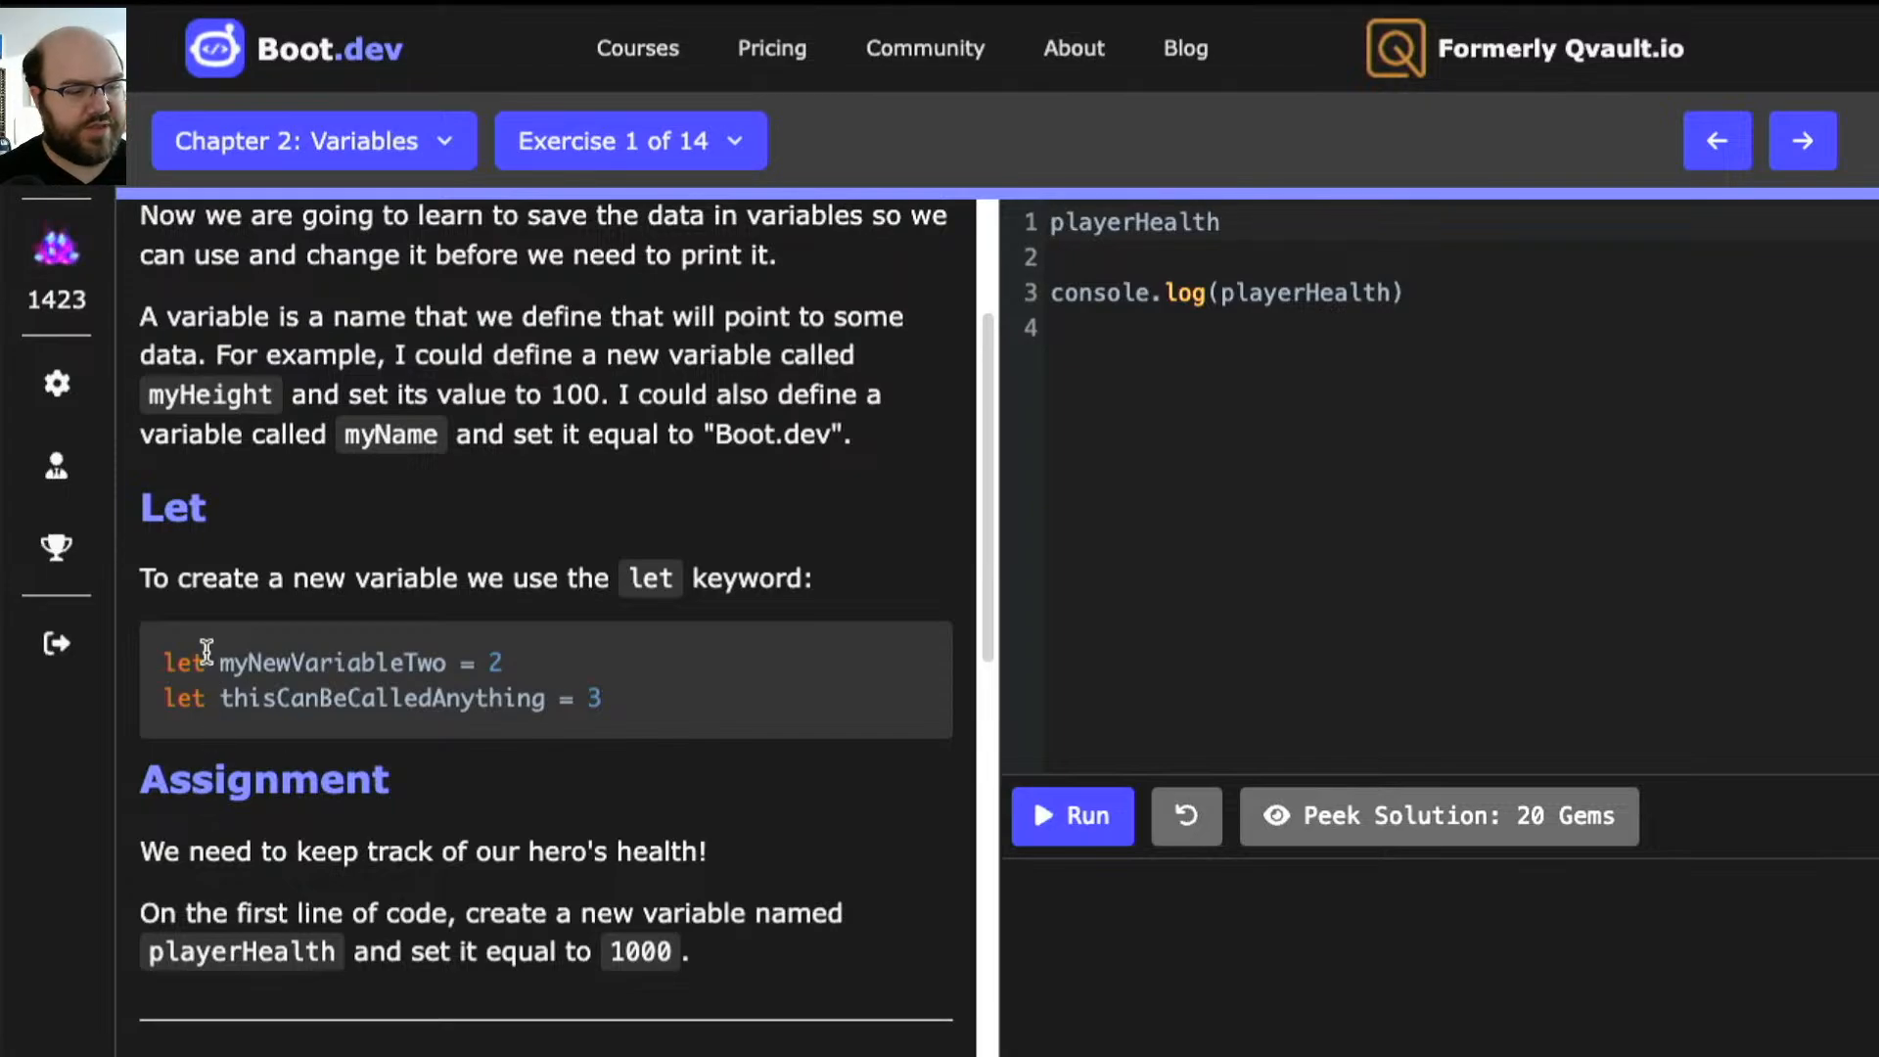
type("let")
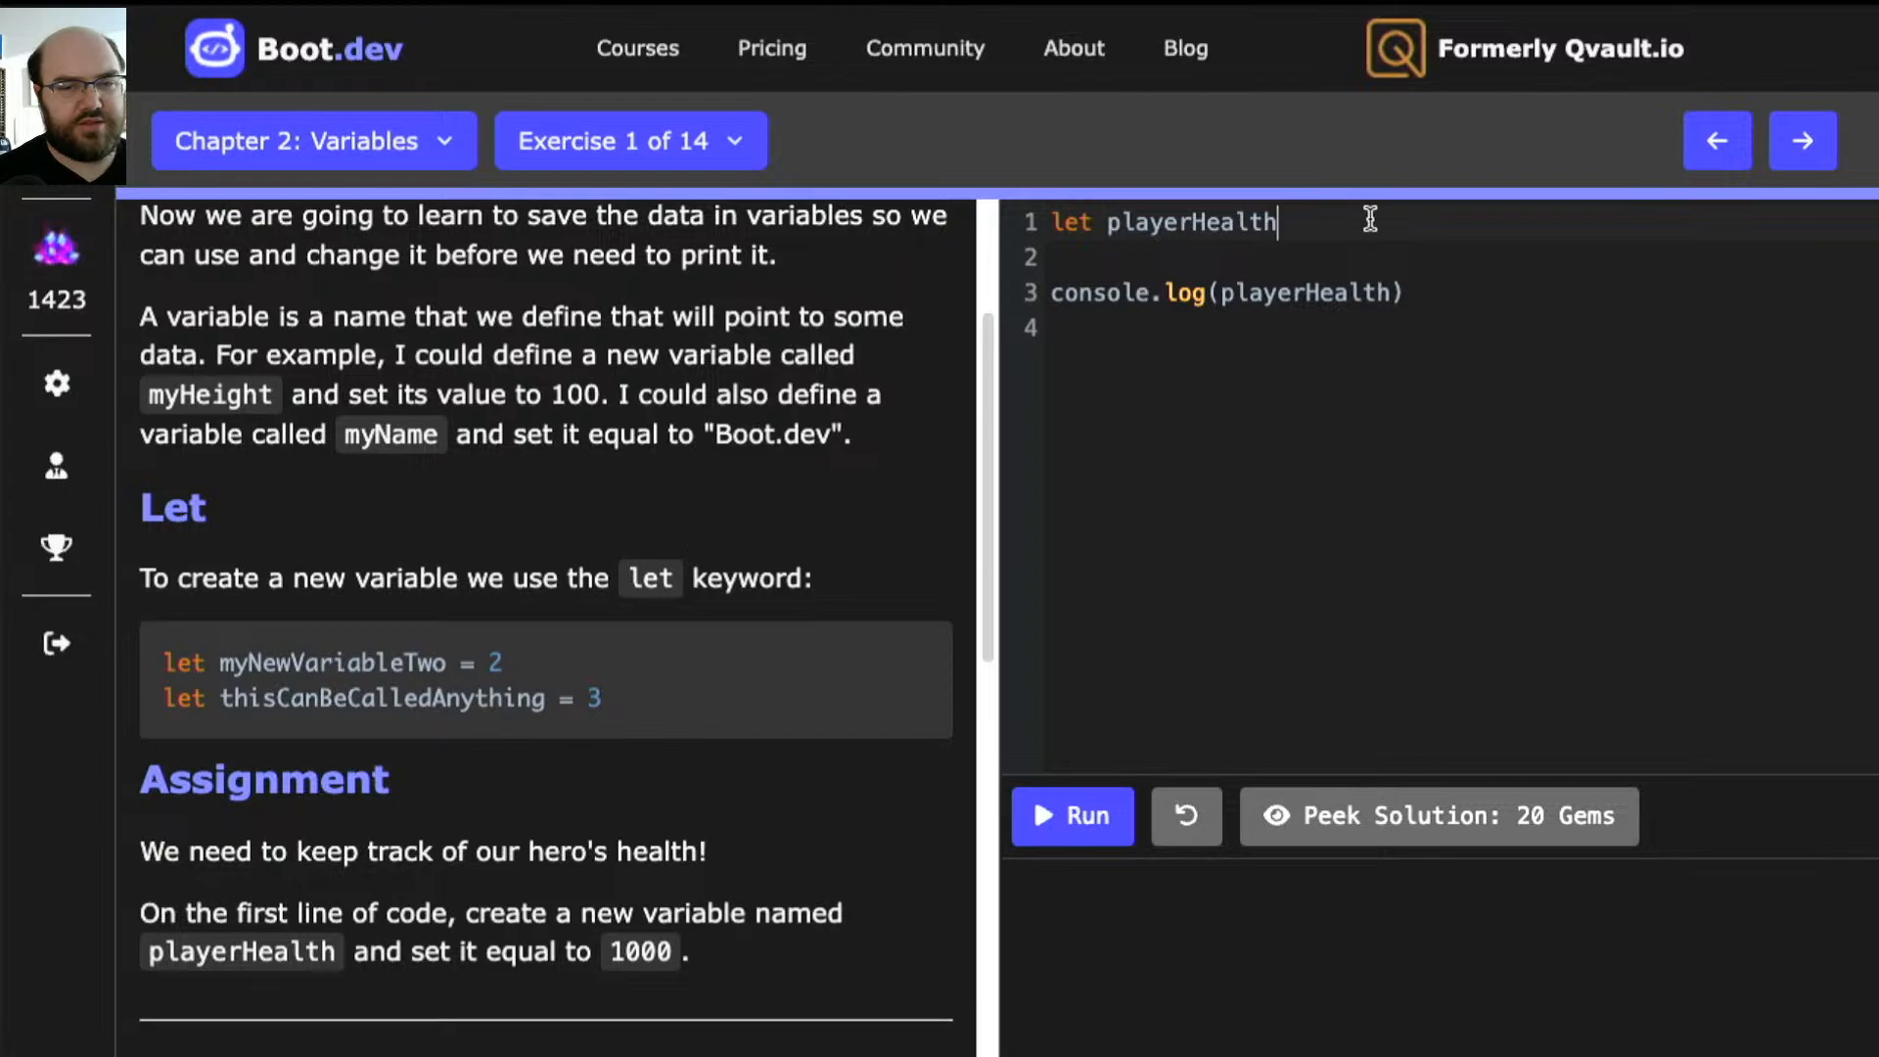
type("= 1")
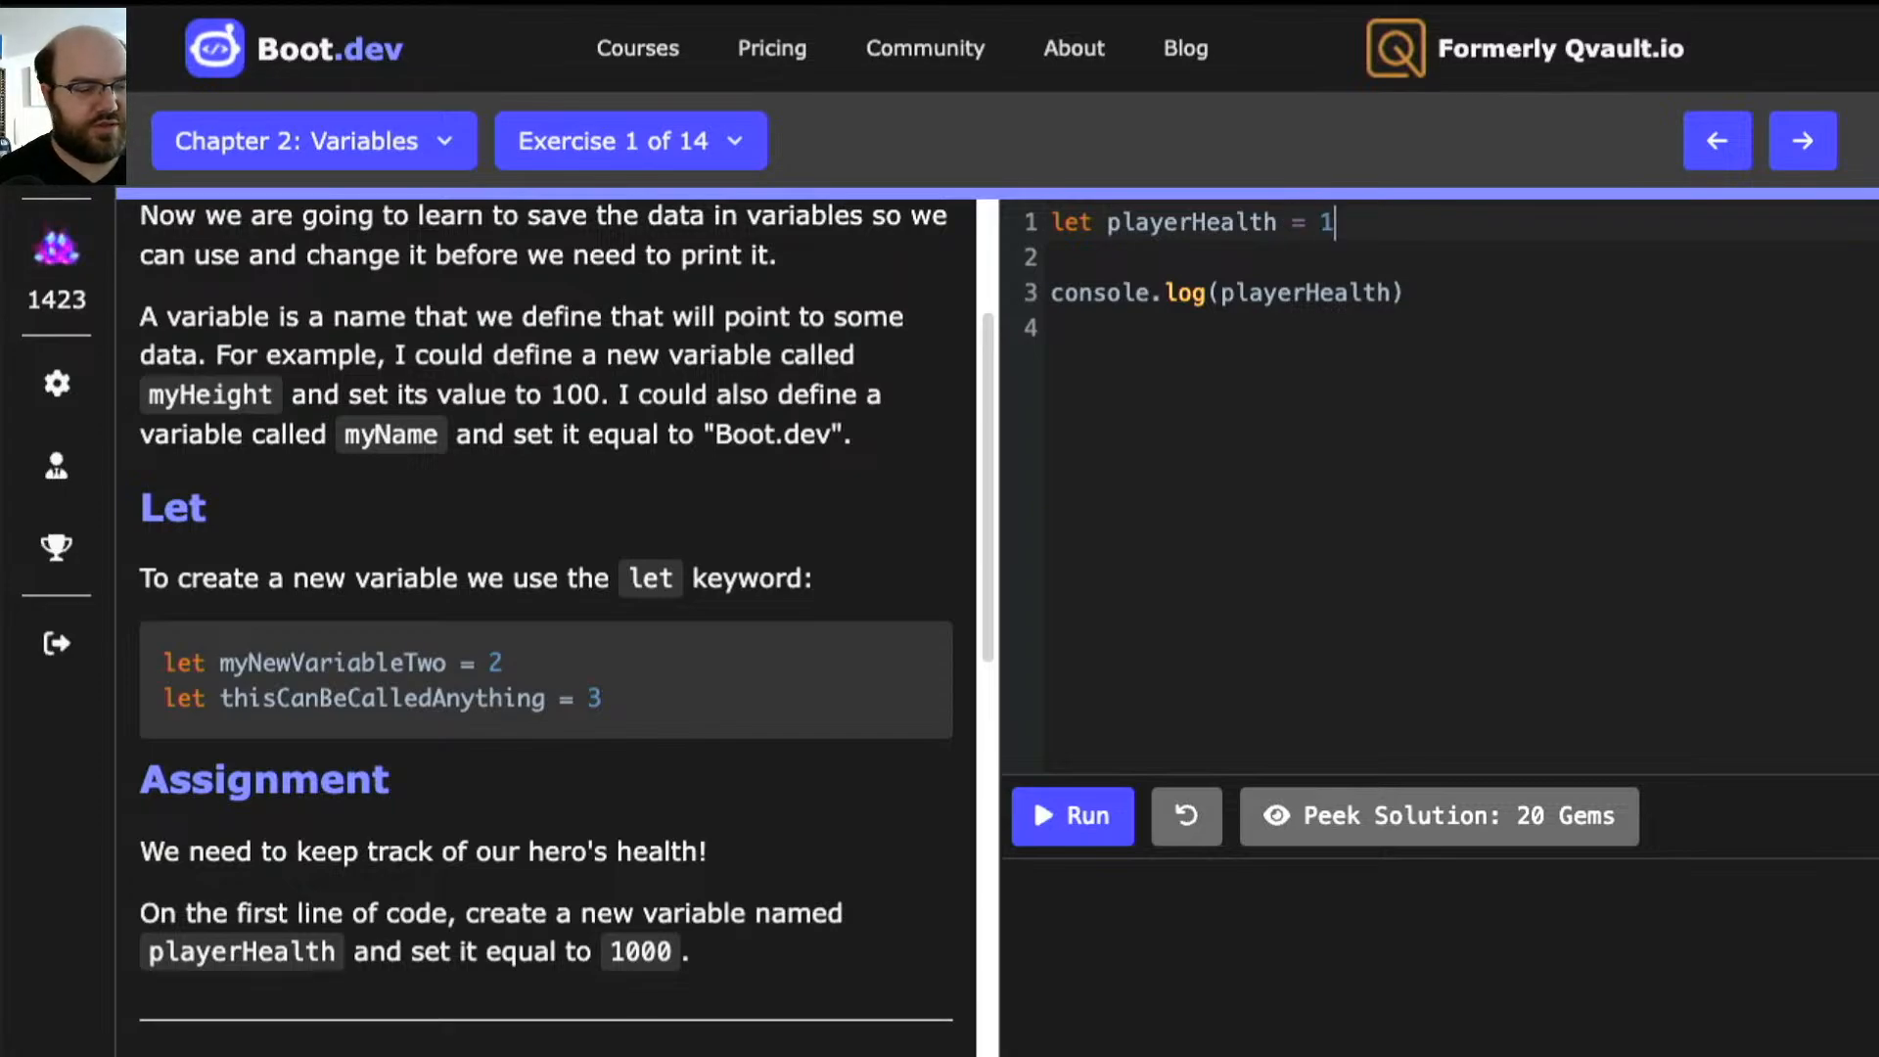
type("00")
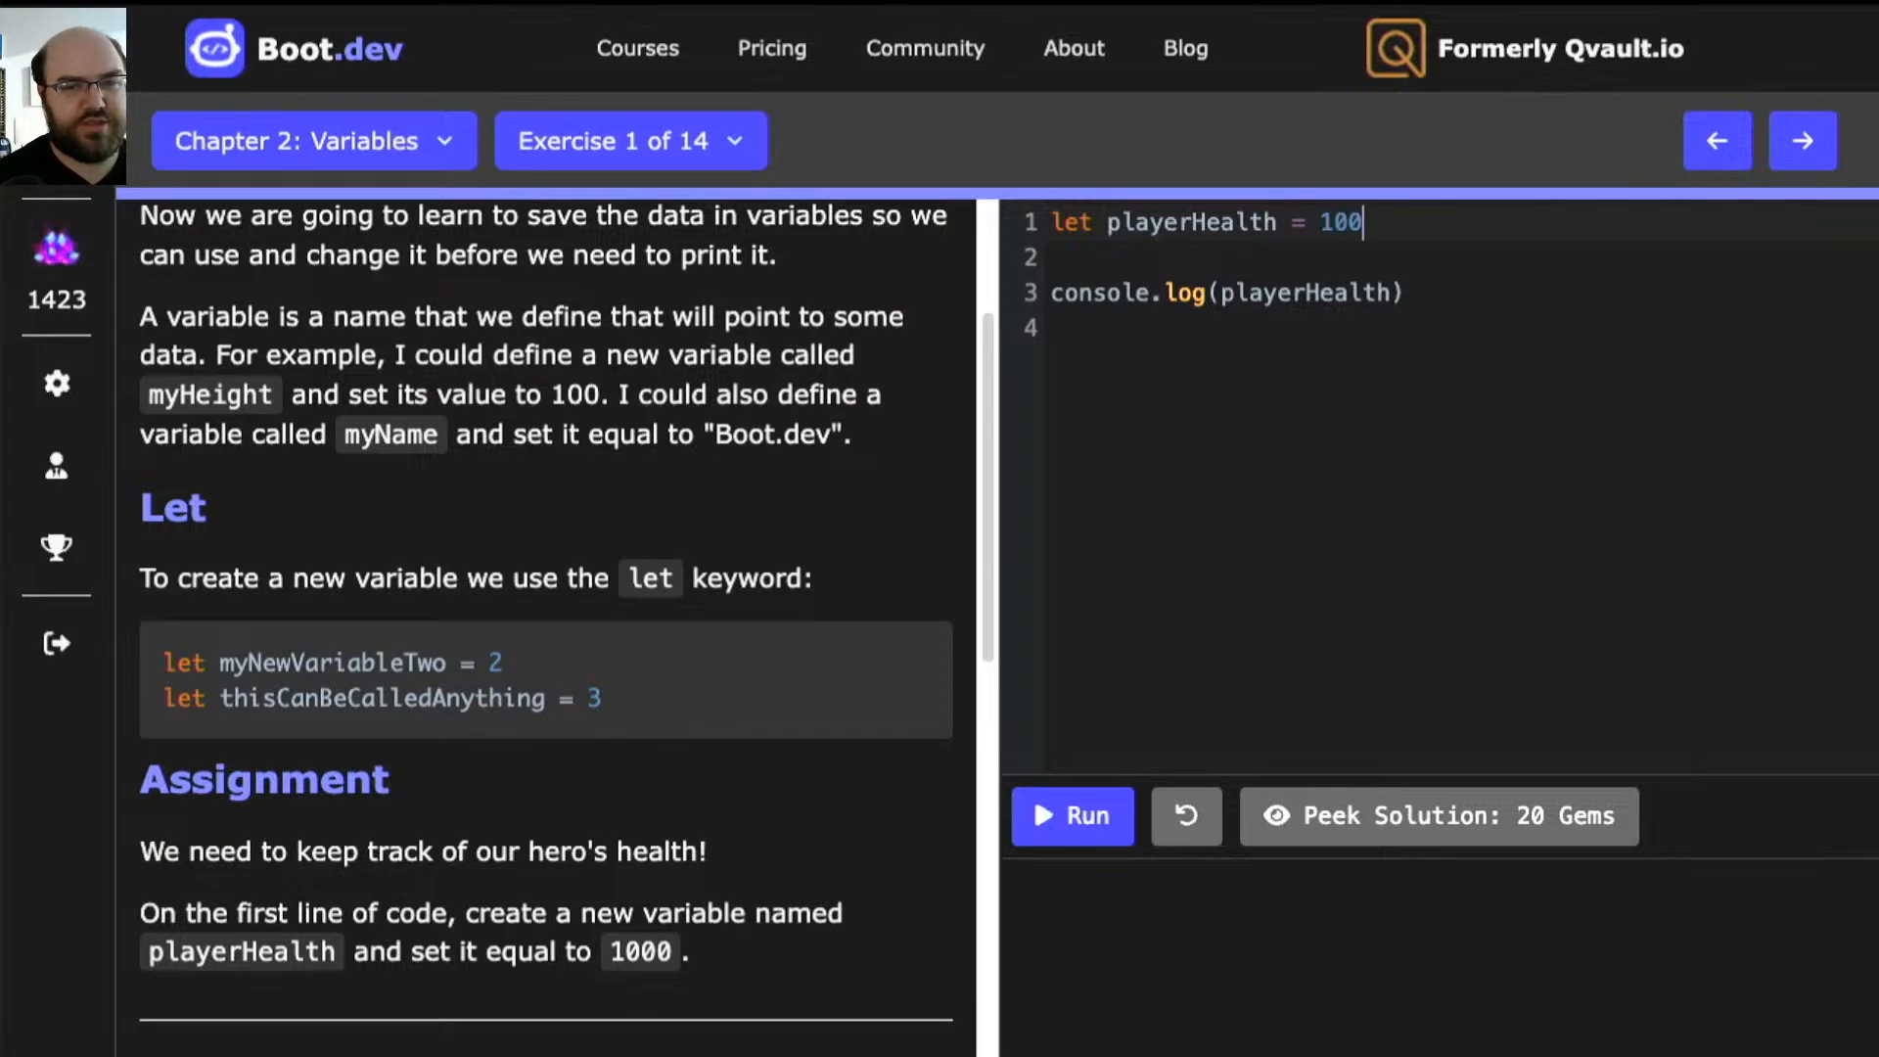
type("0")
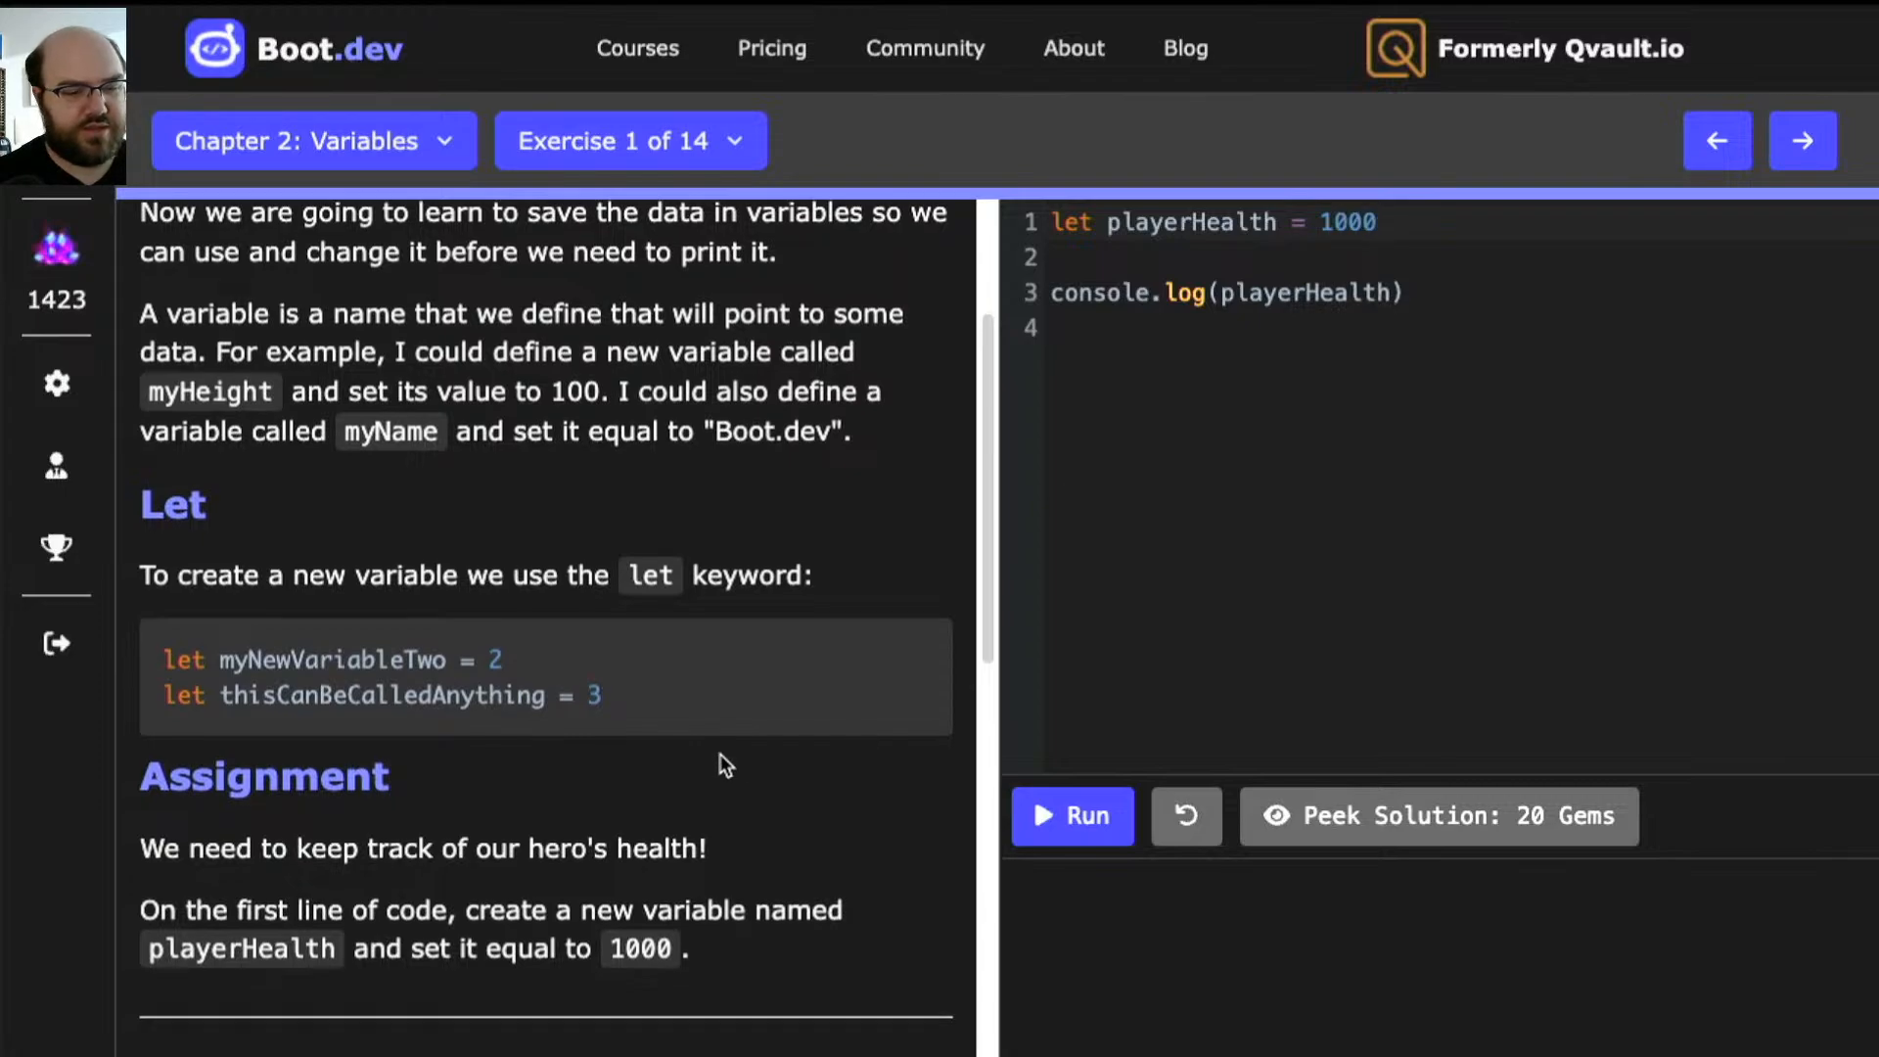
- Run the code so it prints 1000 and passes, then continue past the Correct toast
scroll("up", 3)
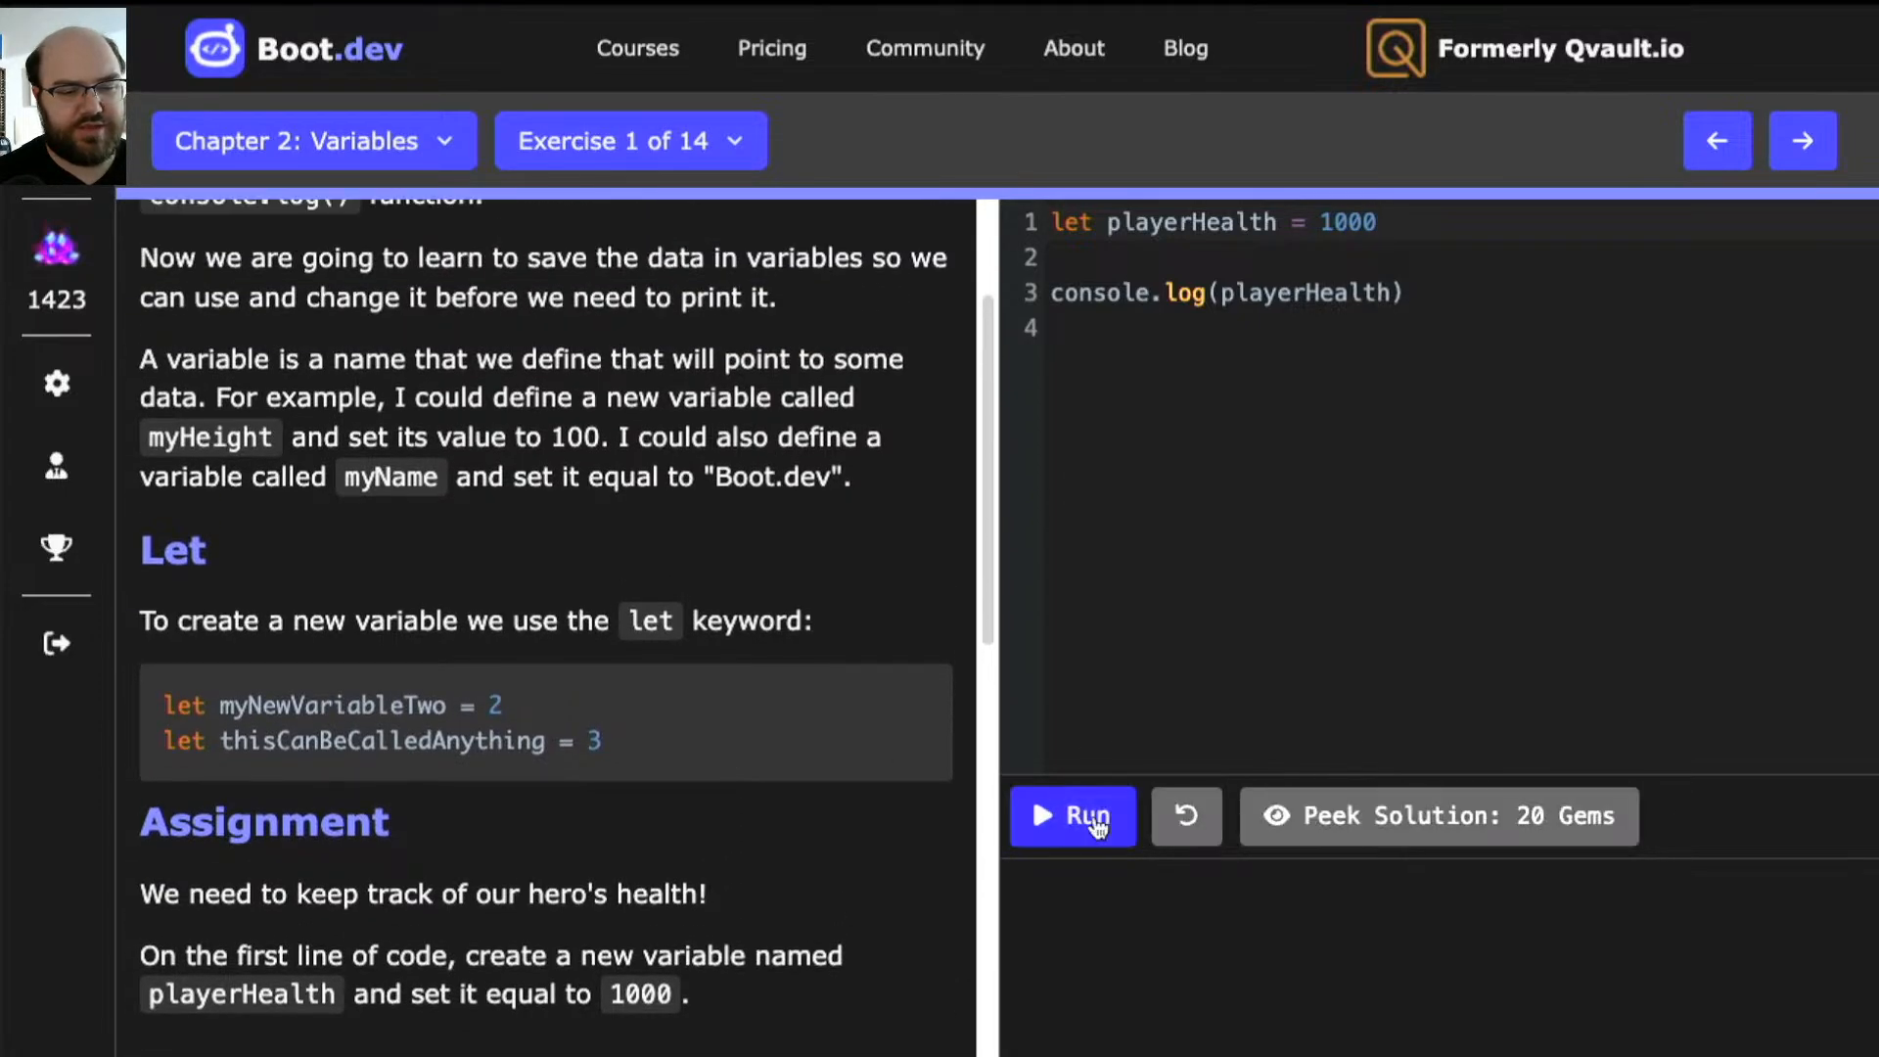
left_click(1071, 816)
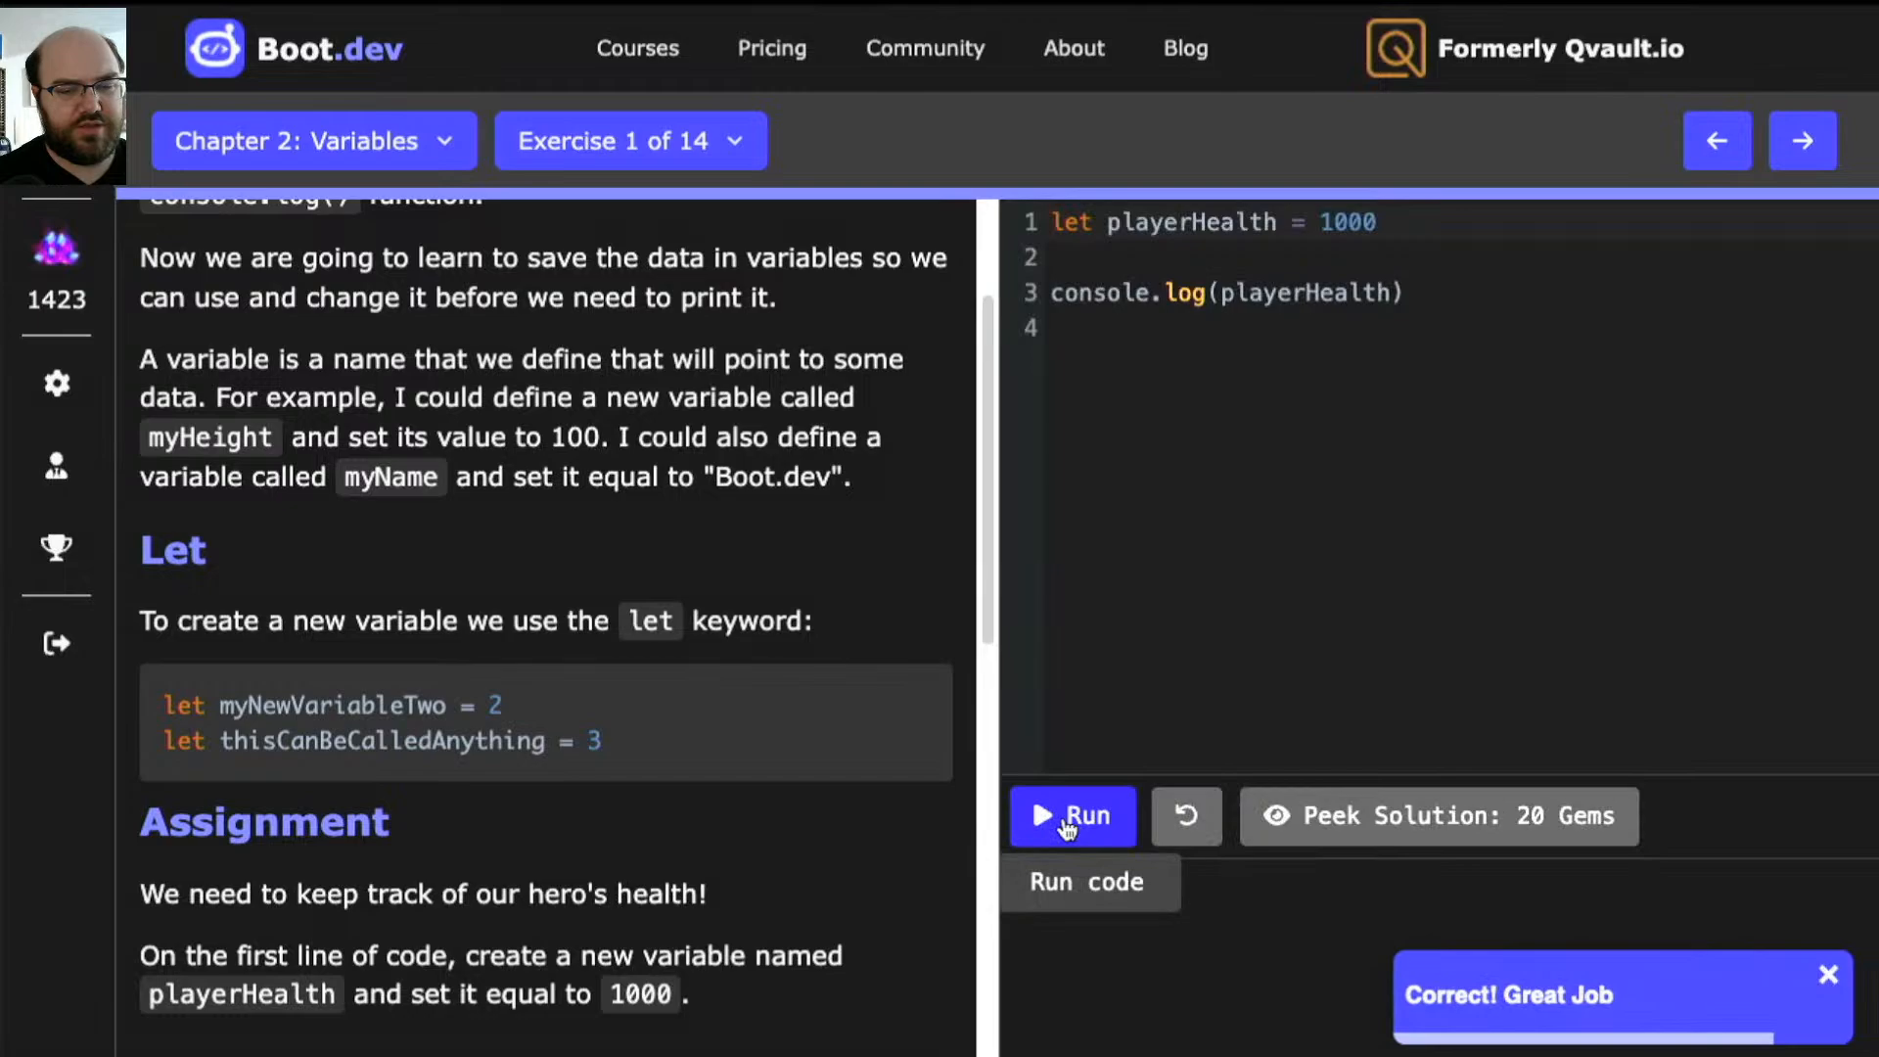
left_click(1073, 816)
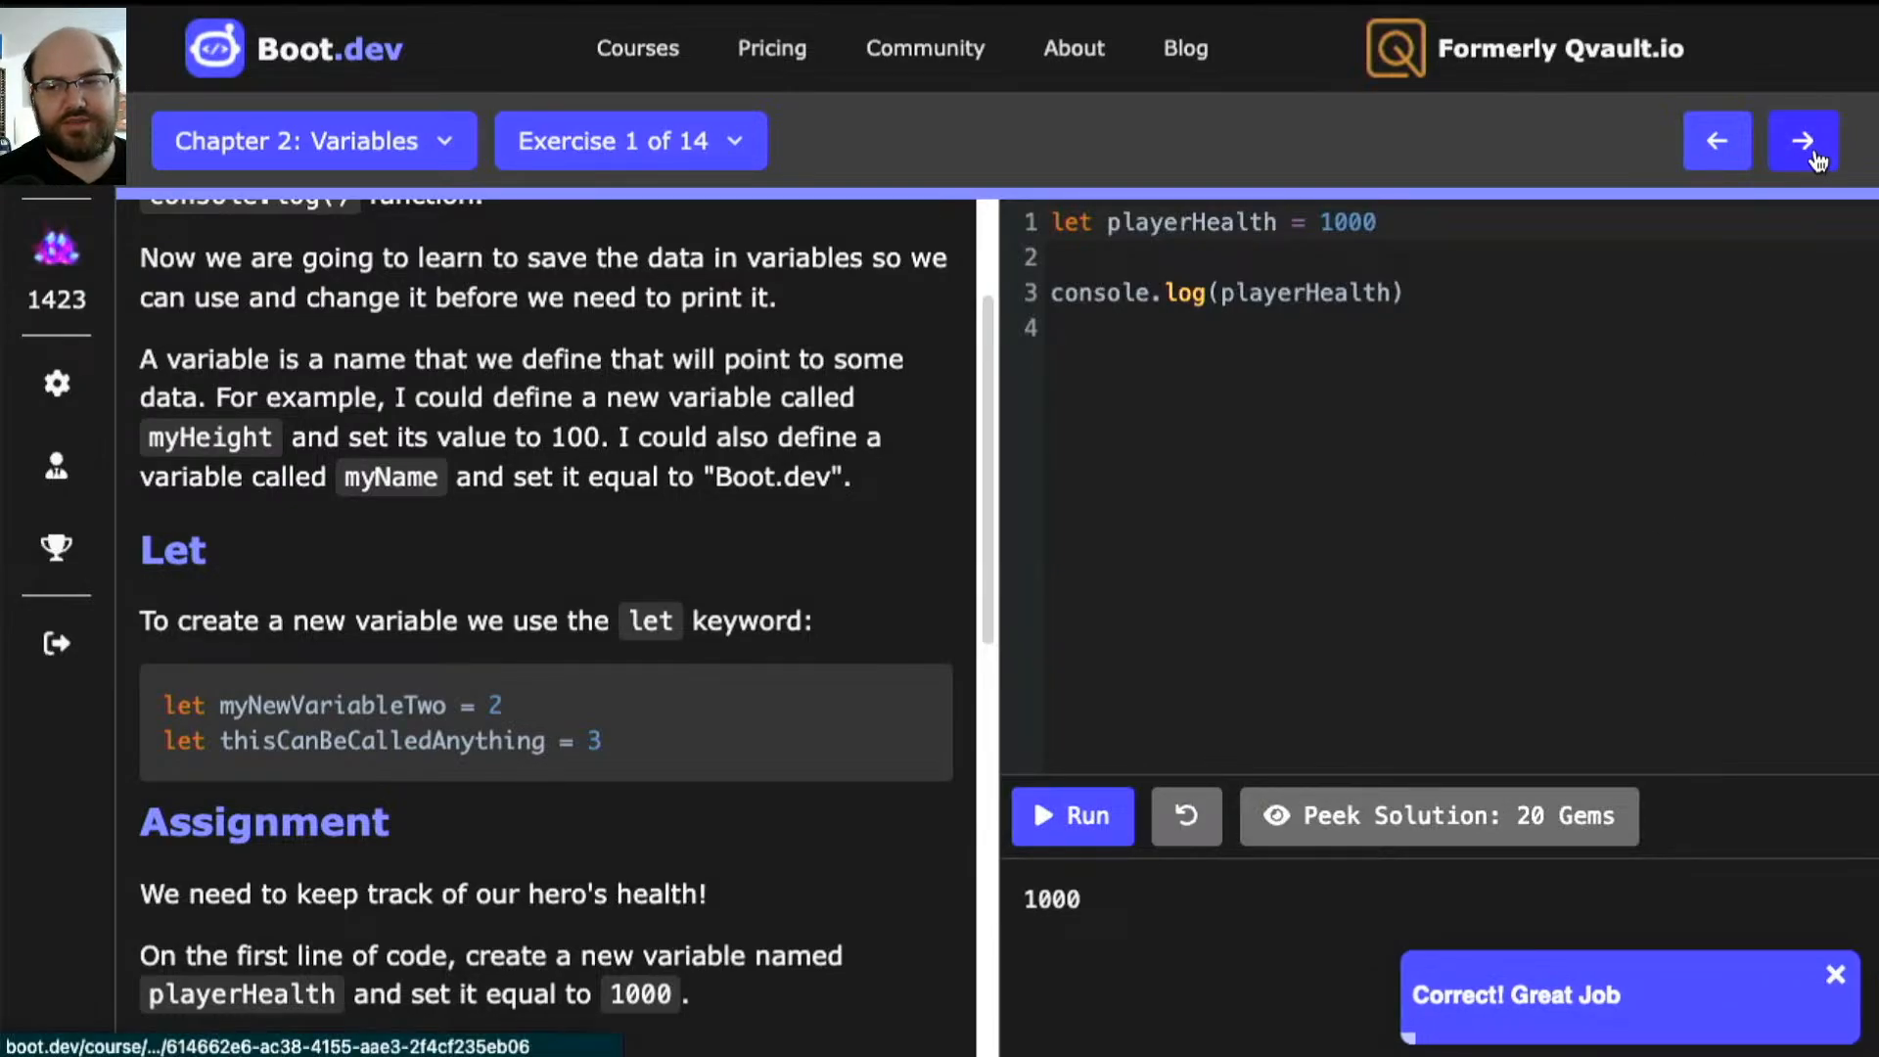